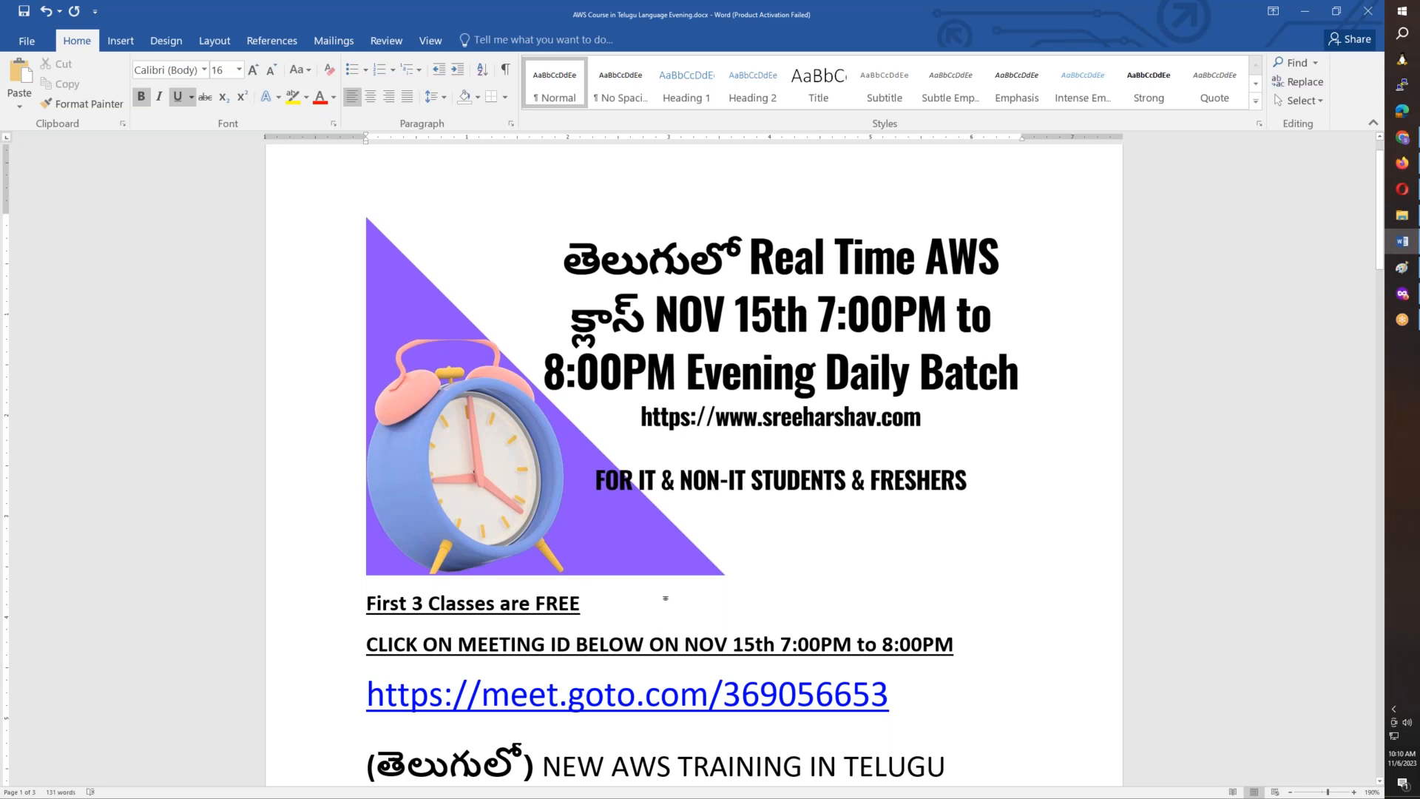
Scroll down the Word course announcement through its opening details.
{"action": "scroll", "scroll_direction": "down", "scroll_amount": 3}
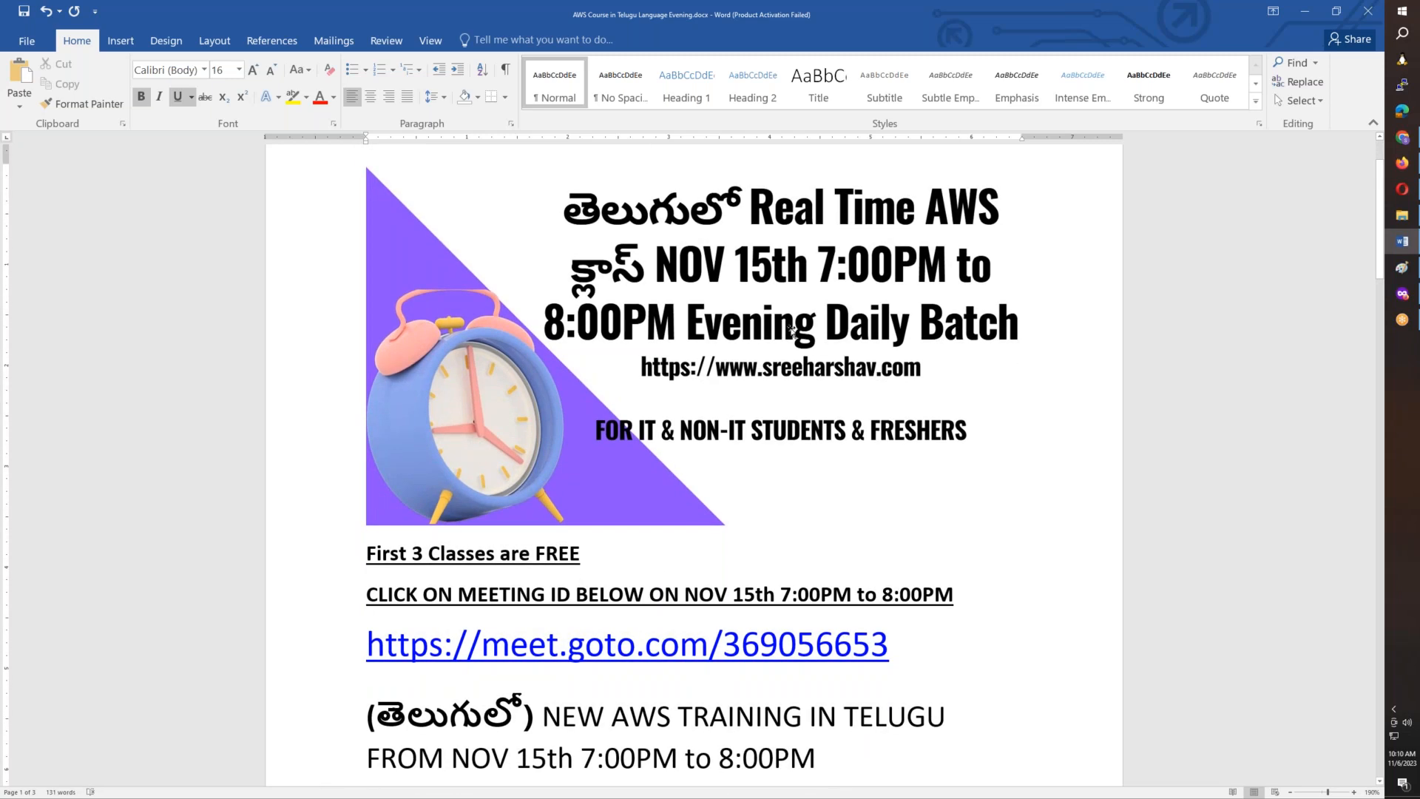
{"action": "mouse_move", "coordinate": [761, 317]}
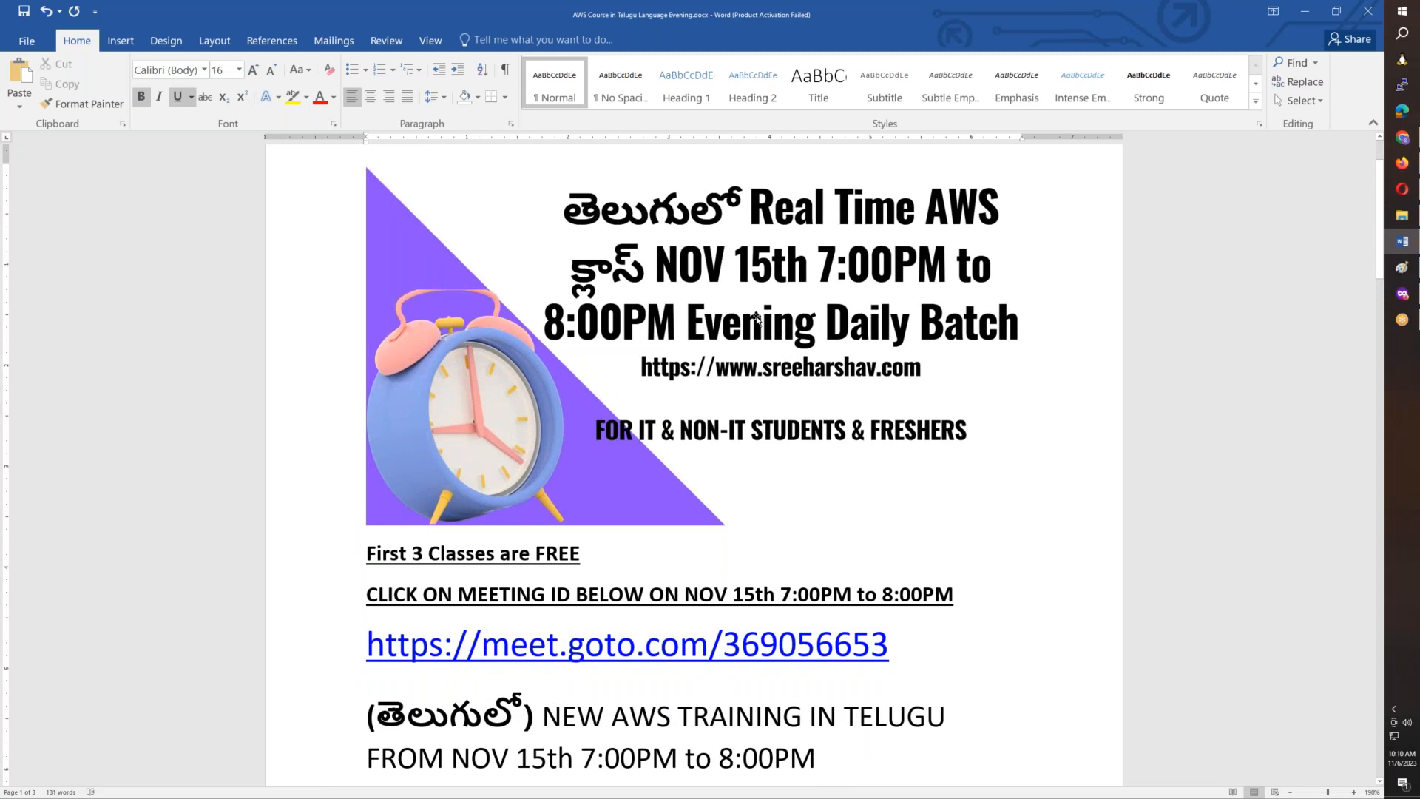
{"action": "left_click", "coordinate": [581, 553]}
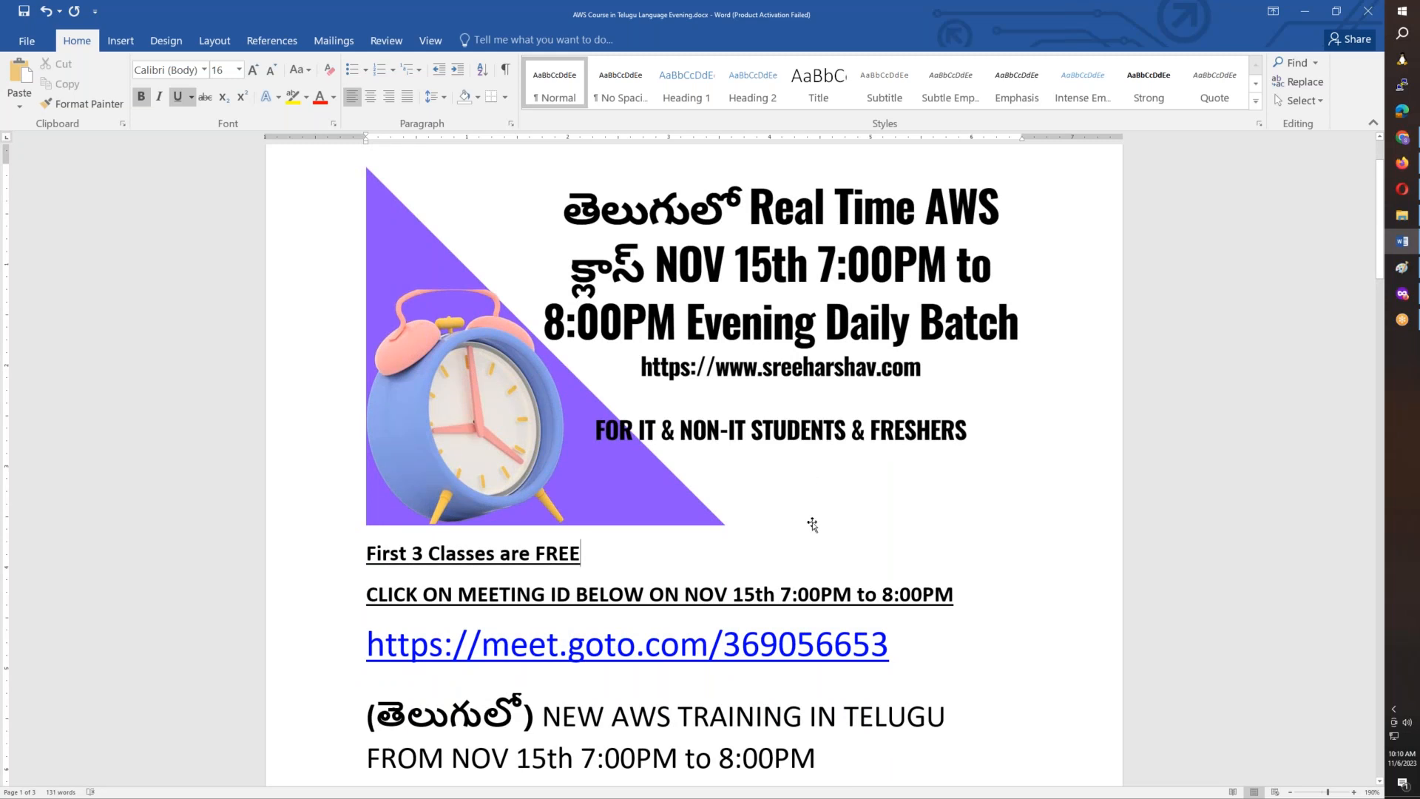
{"action": "scroll", "scroll_direction": "down", "scroll_amount": 3}
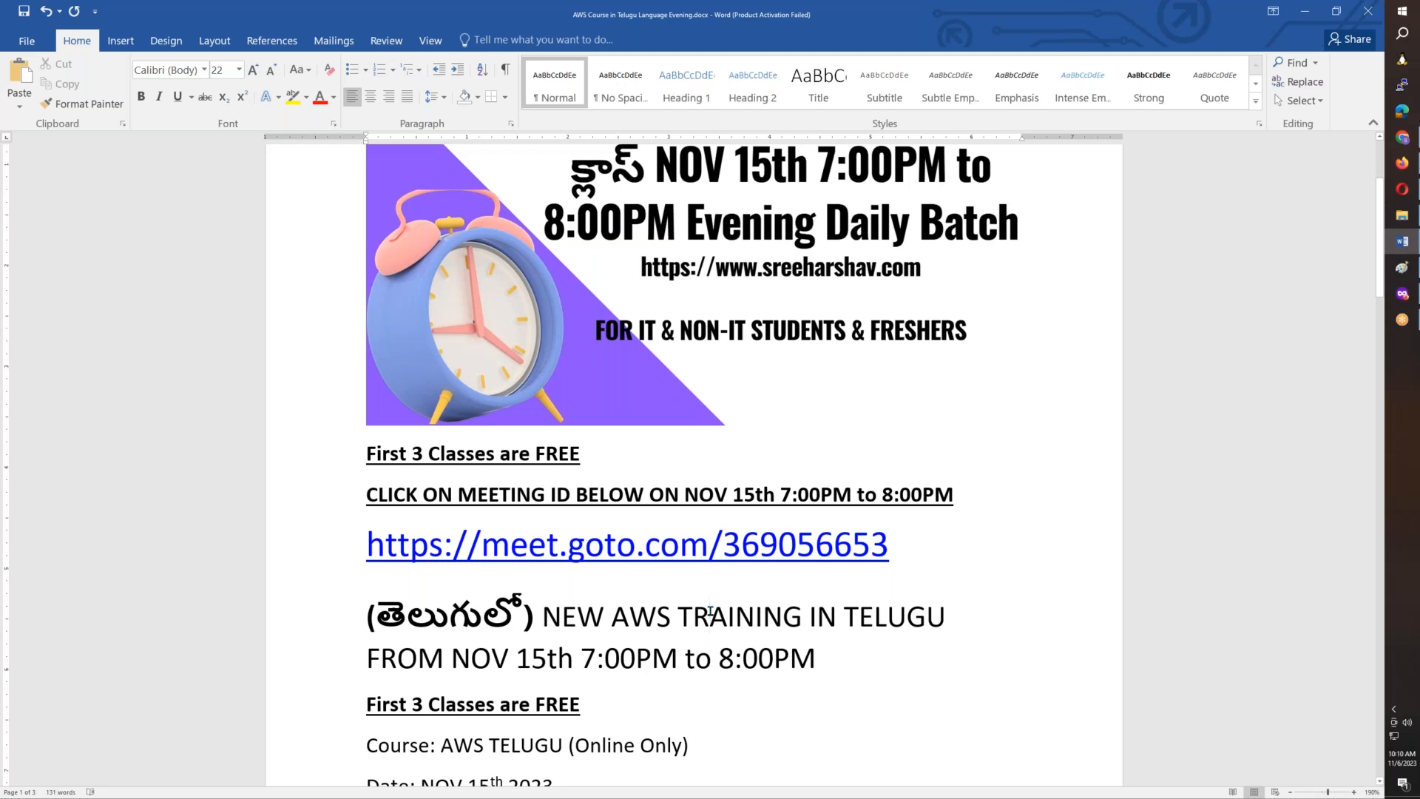
{"action": "scroll", "scroll_direction": "down", "scroll_amount": 3}
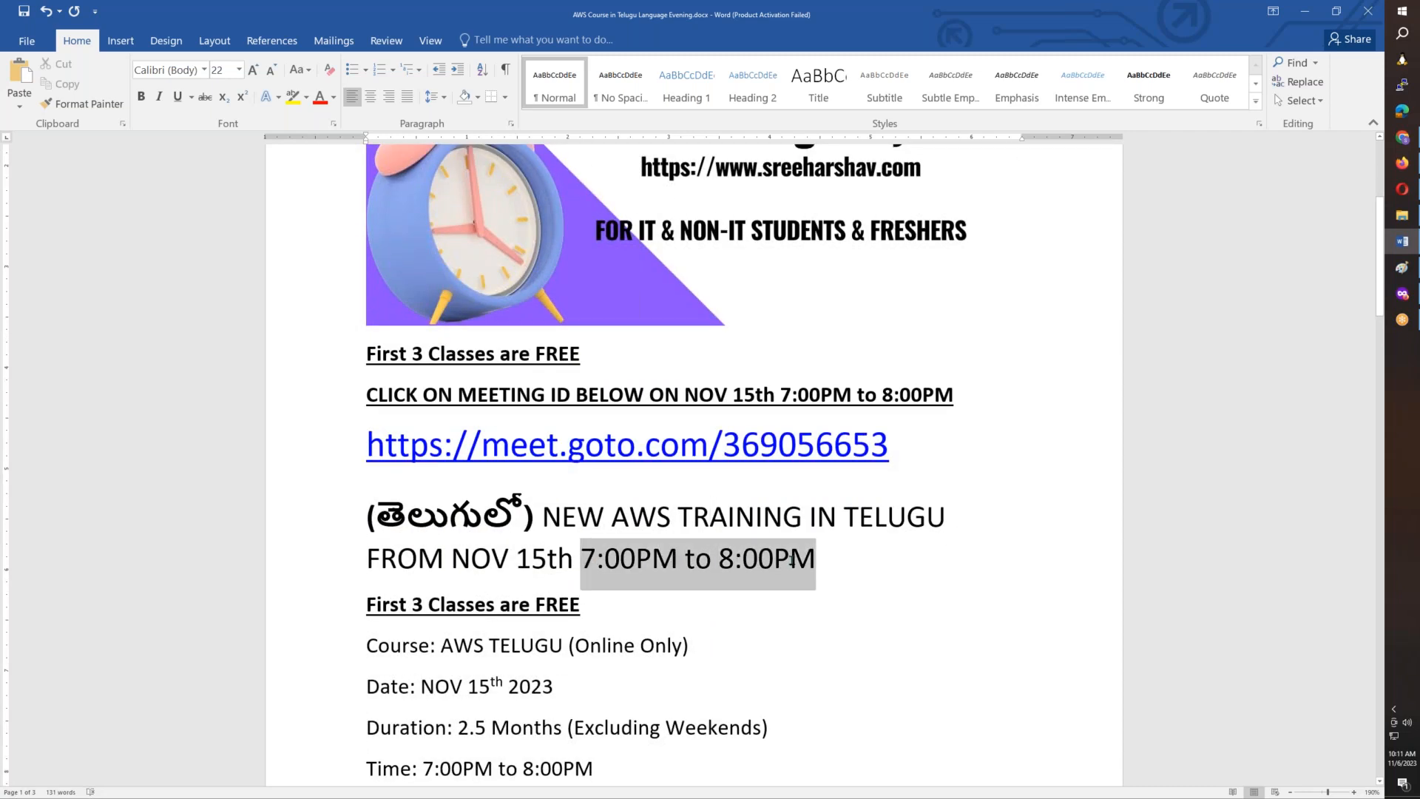
{"action": "scroll", "scroll_direction": "down", "scroll_amount": 3}
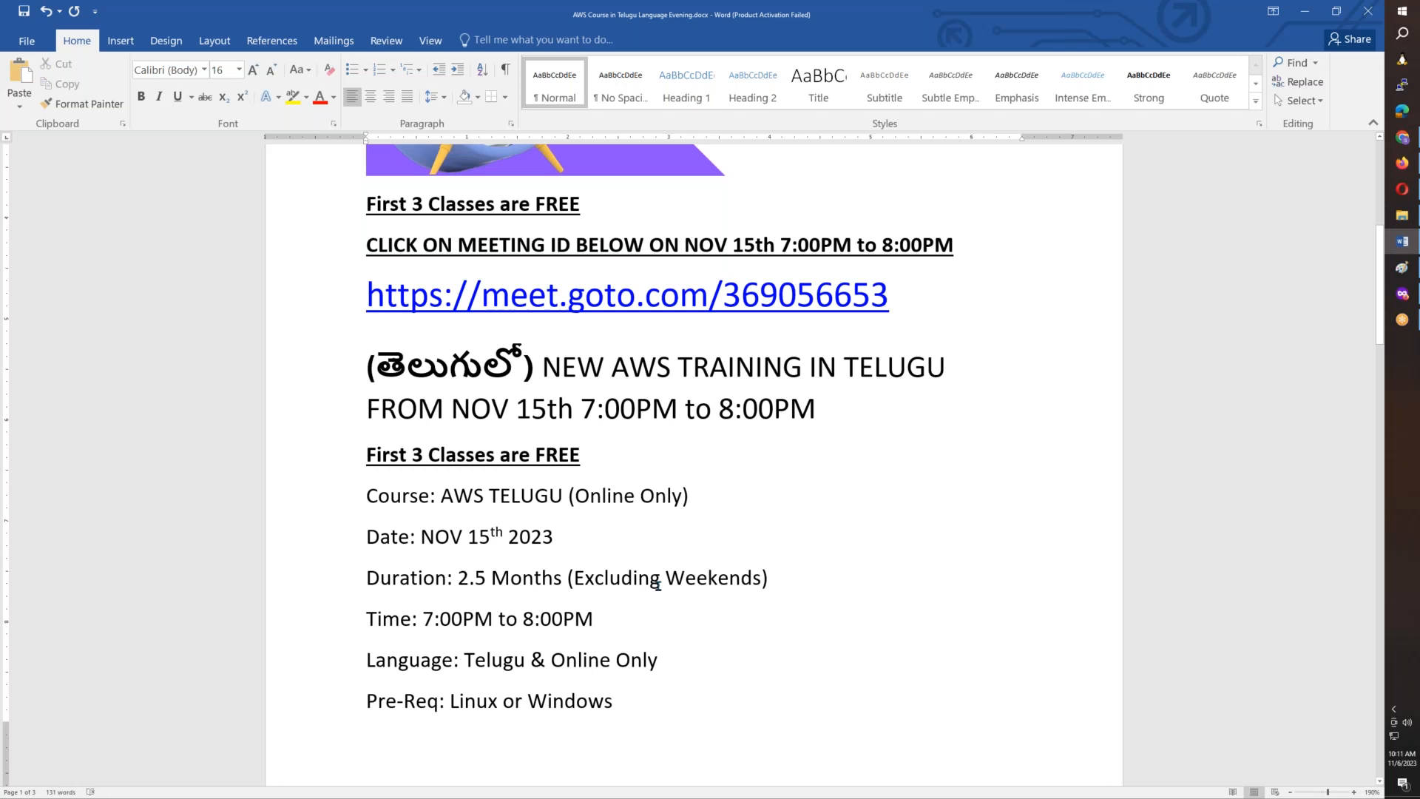
Highlight the class time line and the words Telugu and Online Only in the language line.
{"action": "left_click", "coordinate": [435, 618]}
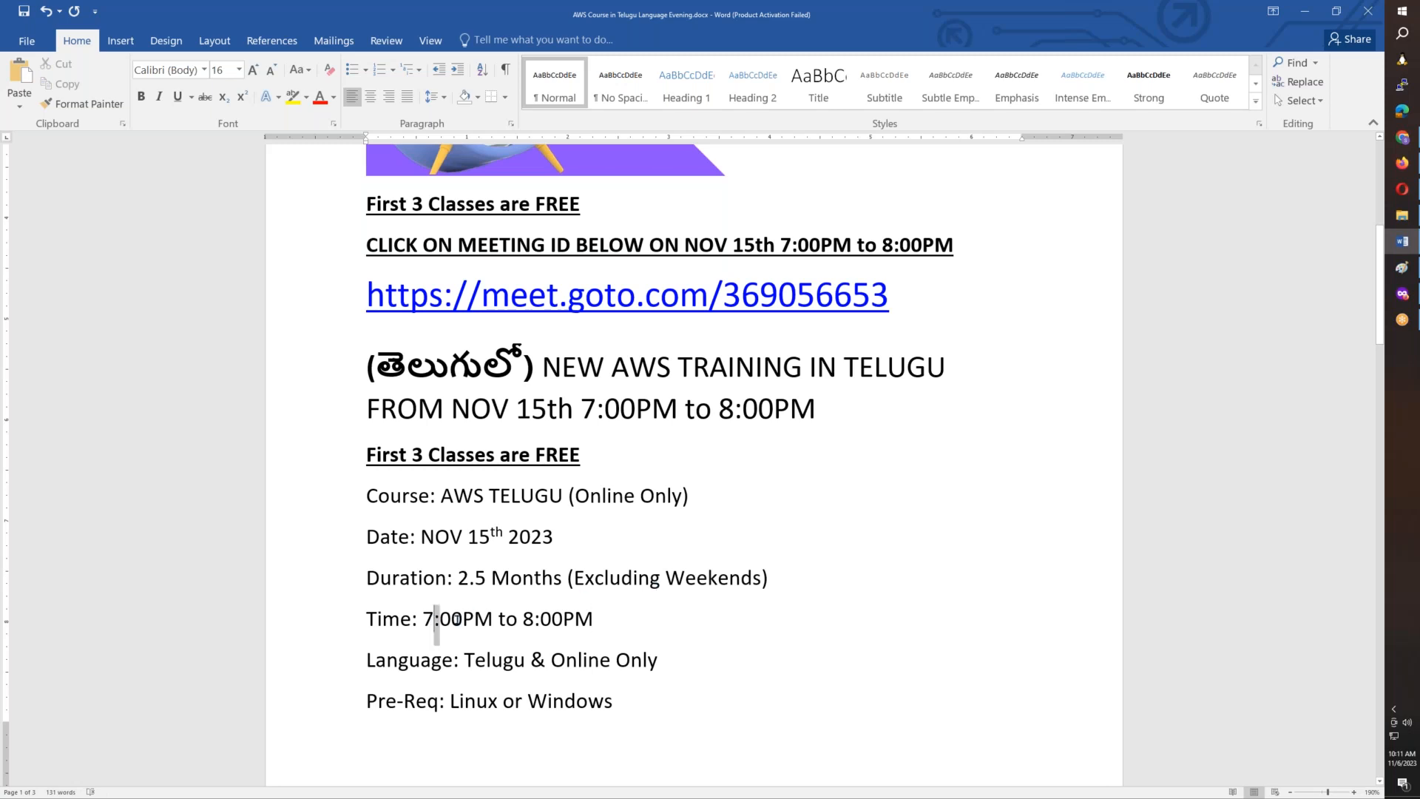
{"action": "left_click_drag", "start_coordinate": [433, 618], "coordinate": [591, 619]}
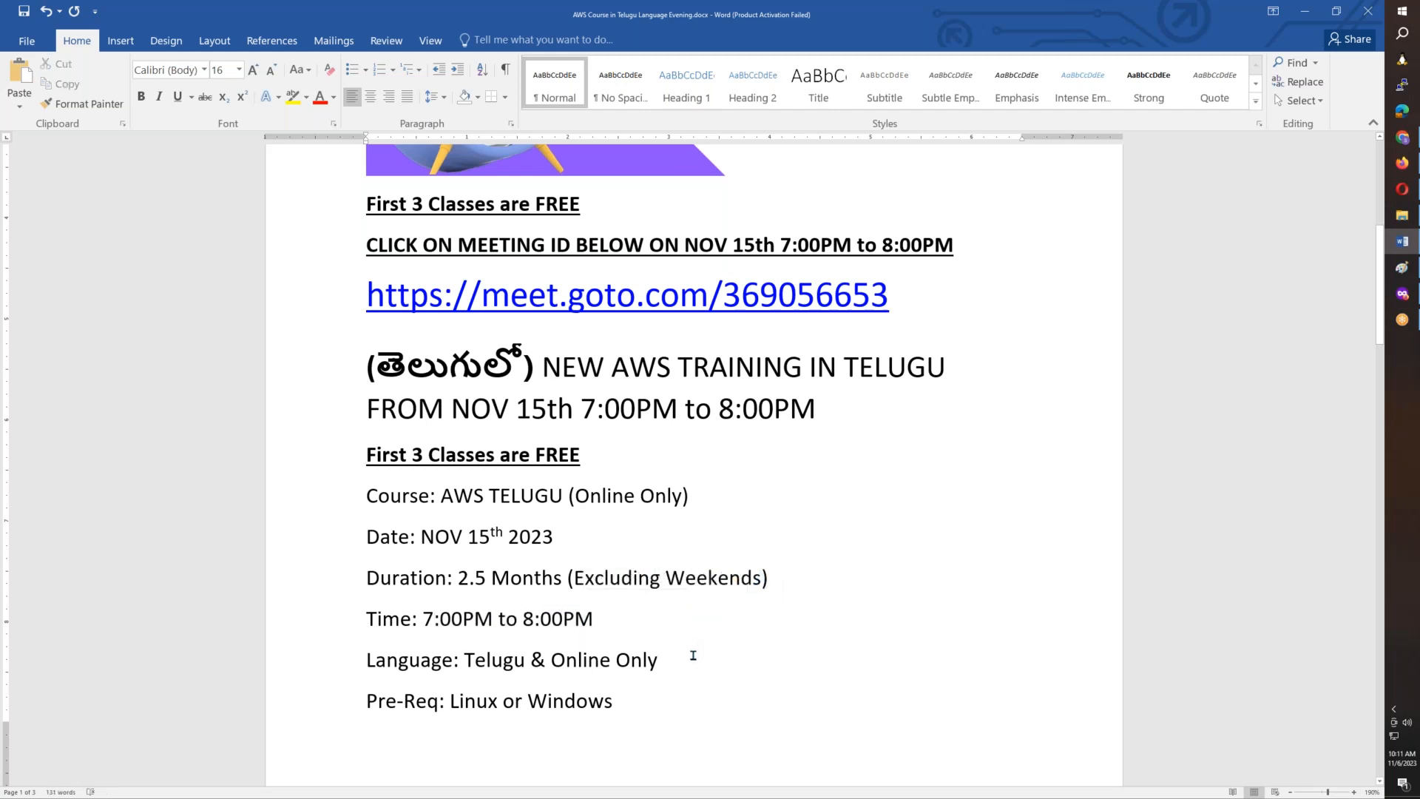
{"action": "double_click", "coordinate": [482, 609]}
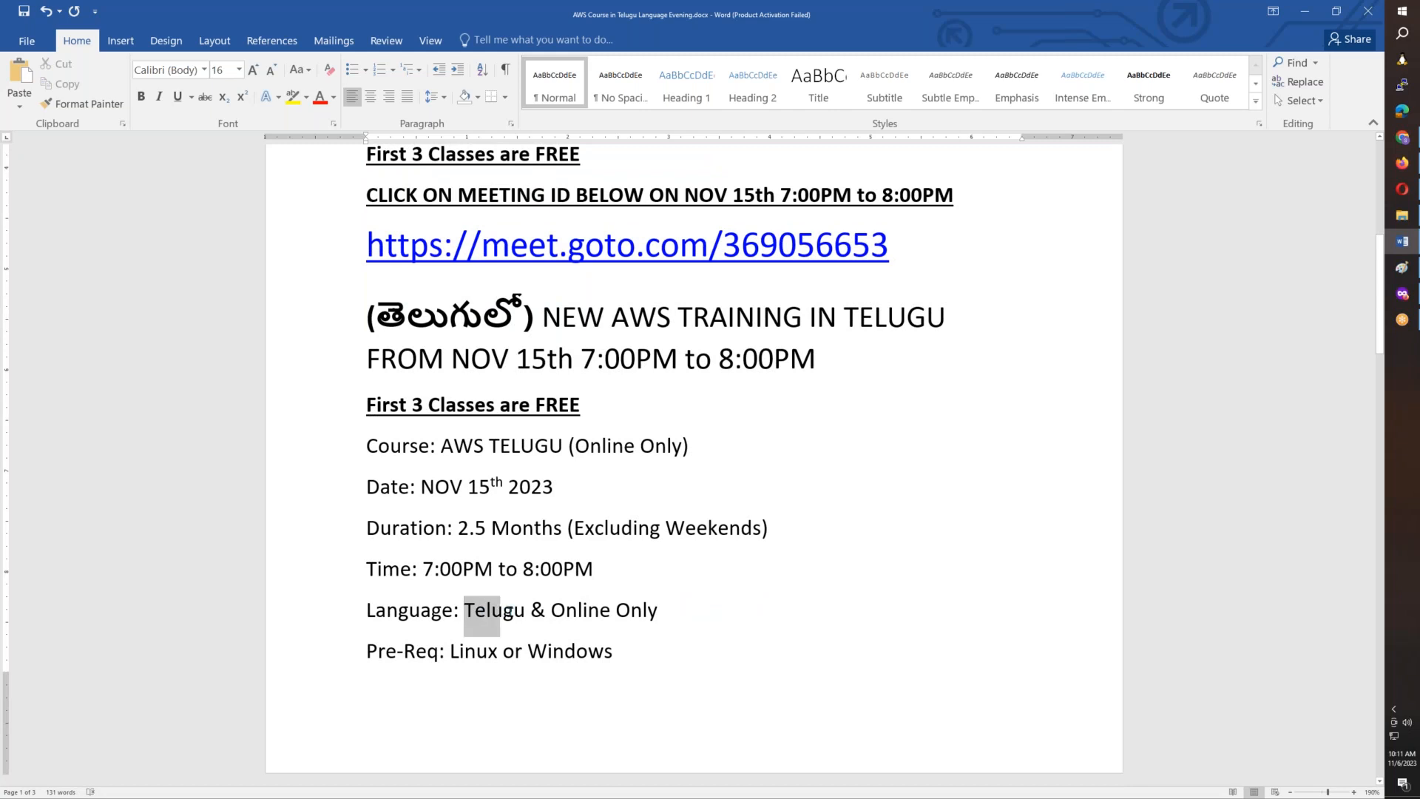
{"action": "left_click", "coordinate": [583, 611]}
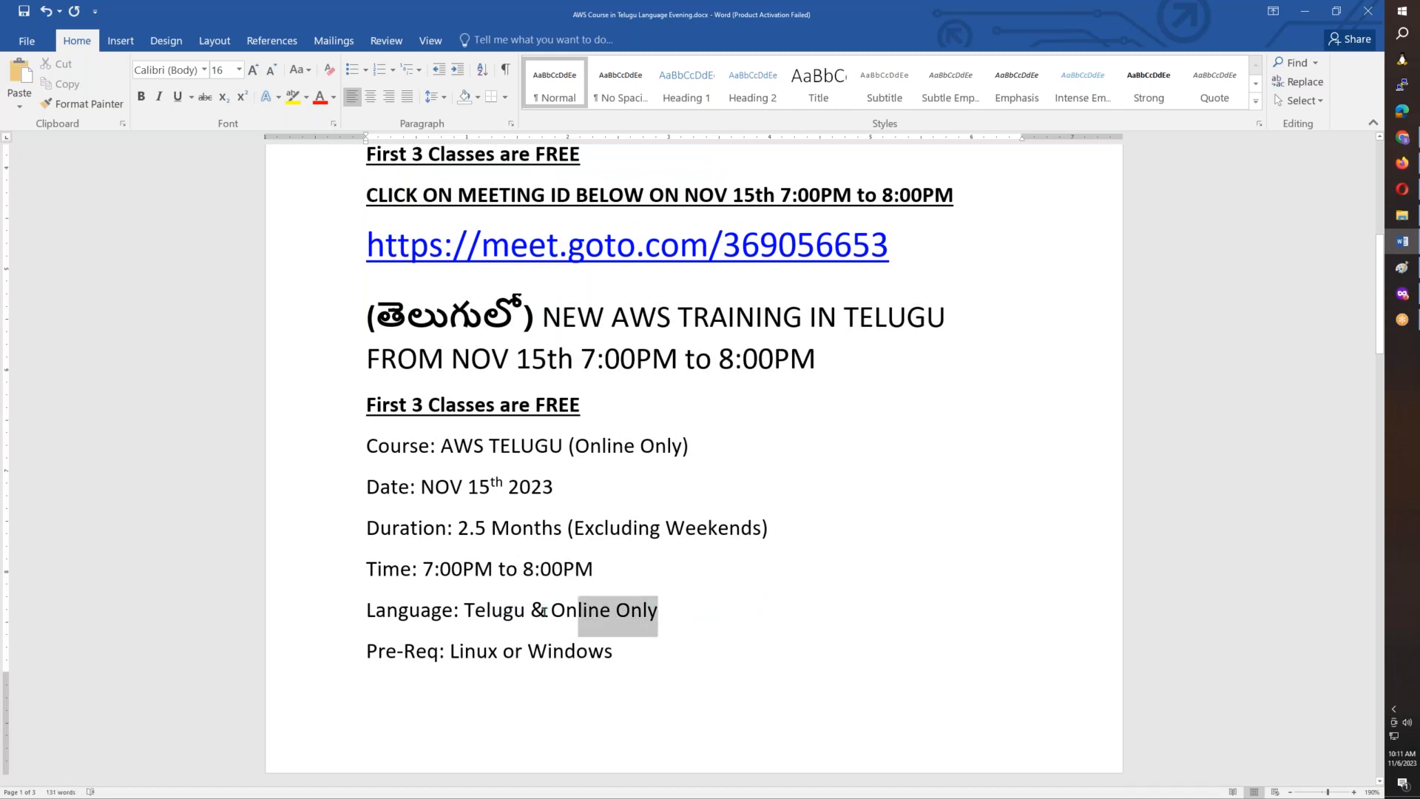
{"action": "left_click", "coordinate": [423, 651]}
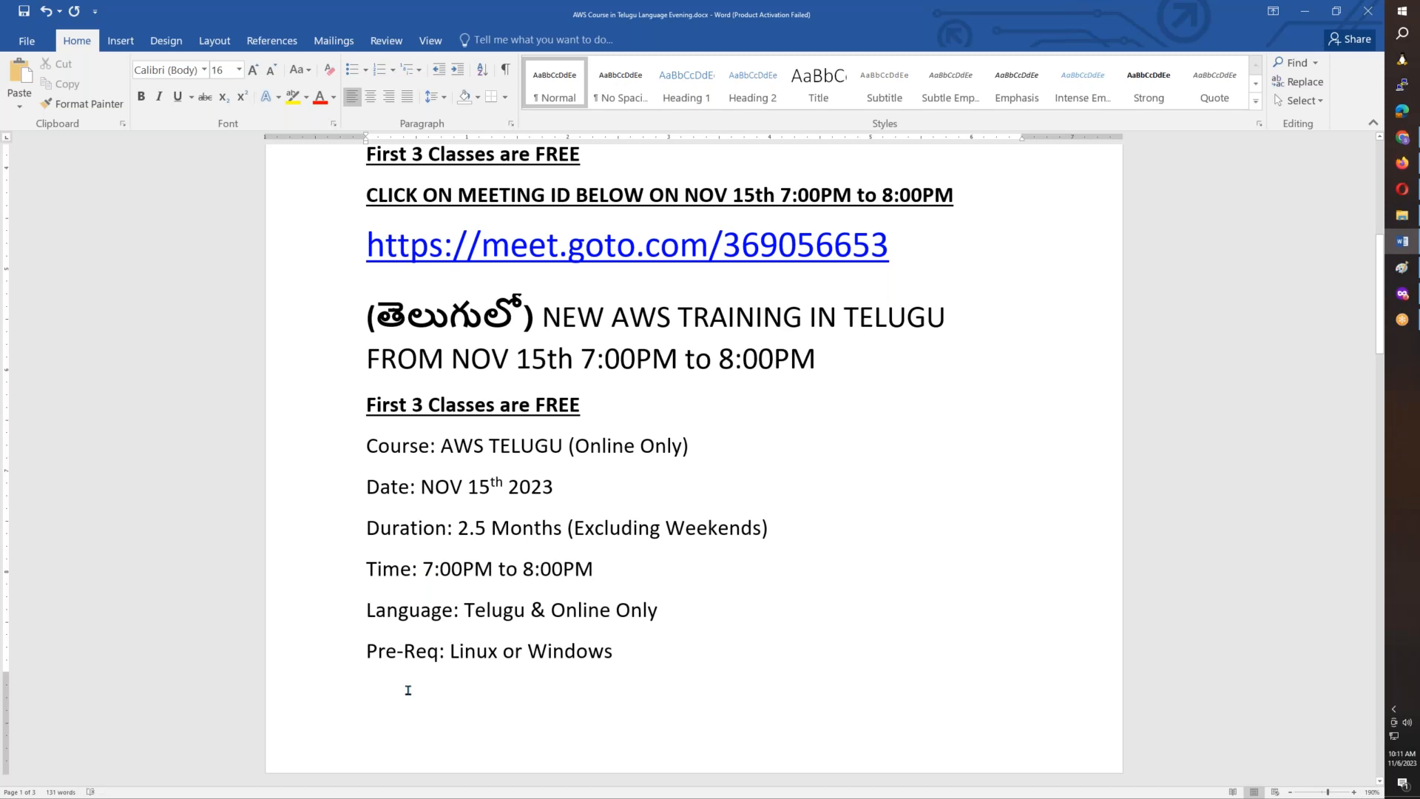
{"action": "mouse_move", "coordinate": [503, 685]}
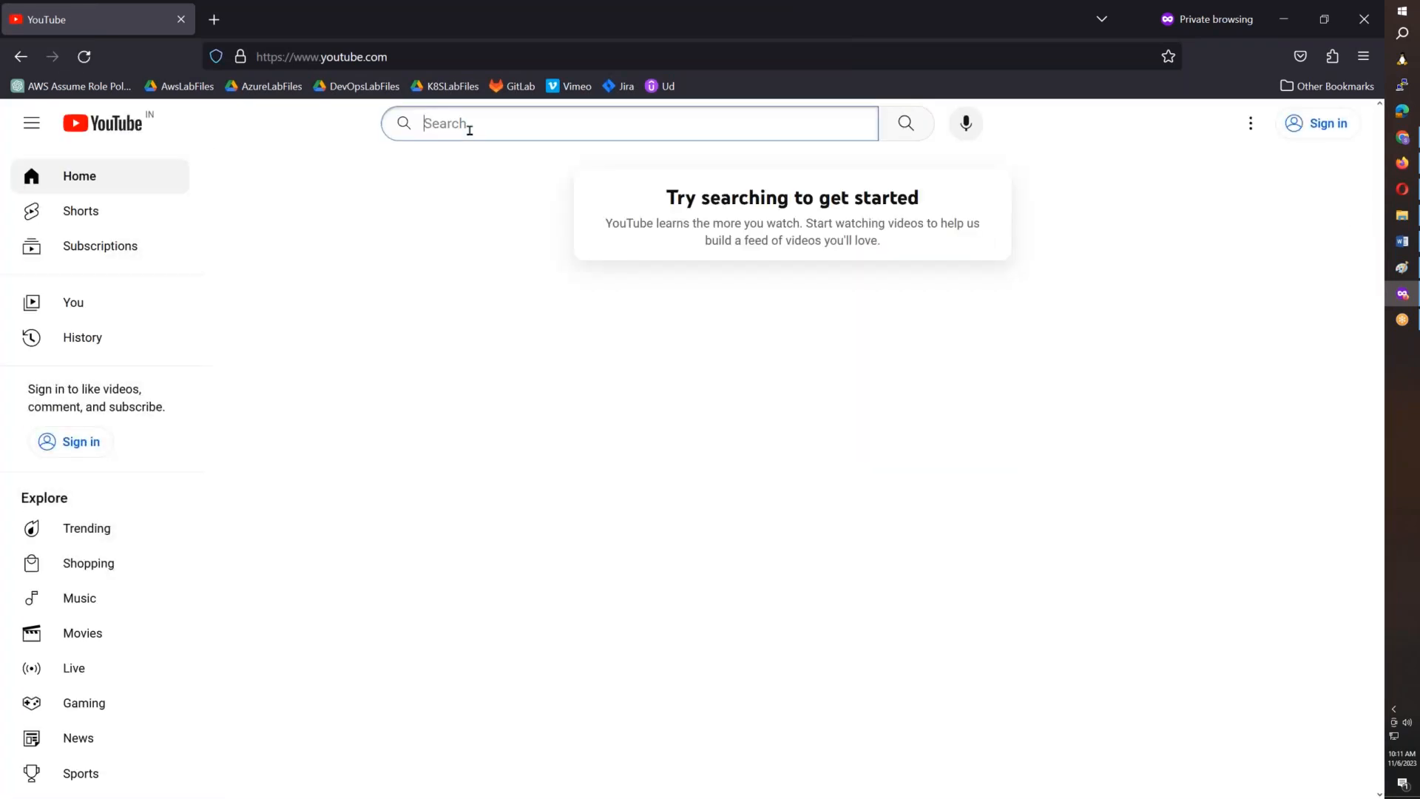
Search YouTube for 'sreeharsha' and go to the Sreeharsha Veerapalli channel page.
{"action": "type", "text": "sreeharsha ve"}
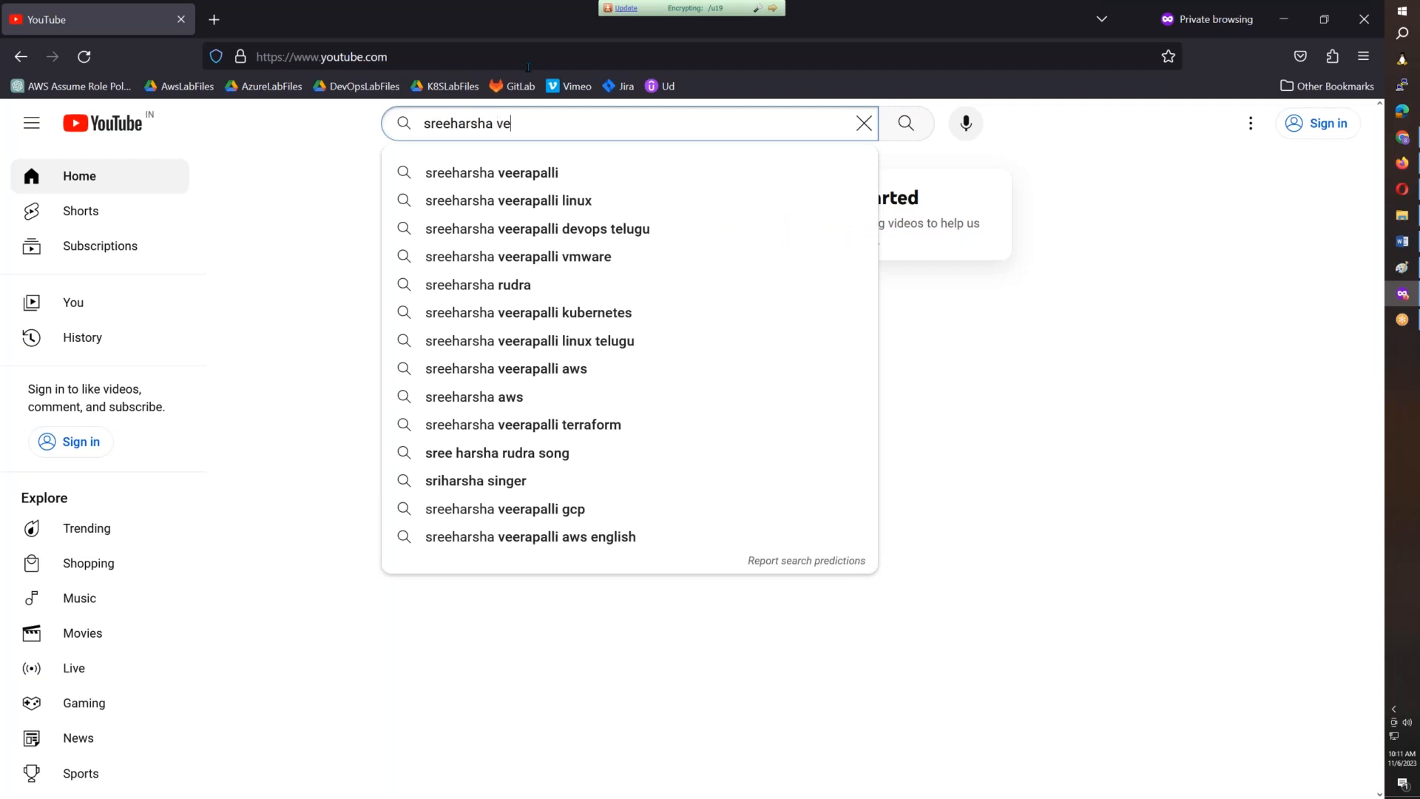
{"action": "left_click", "coordinate": [491, 172]}
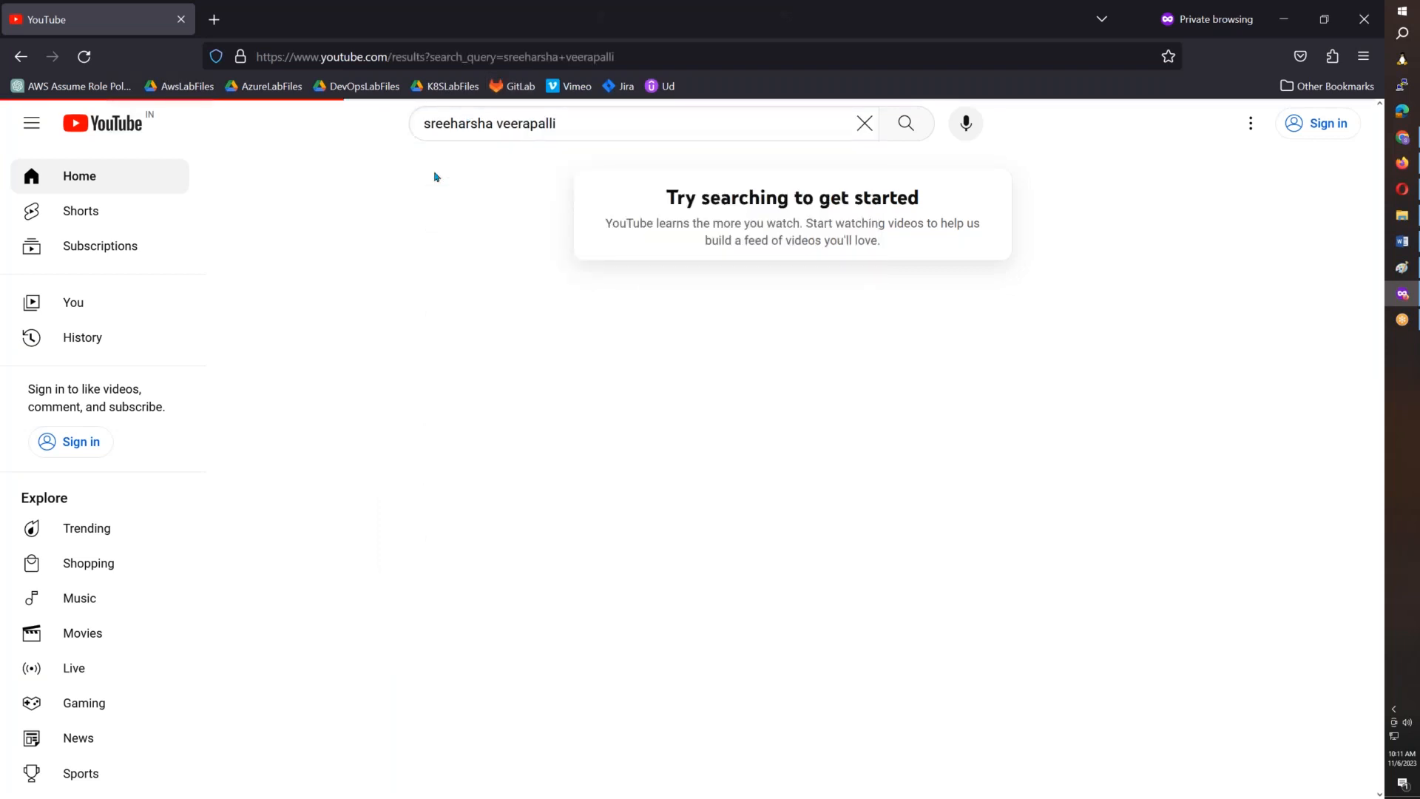
{"action": "left_click", "coordinate": [905, 122]}
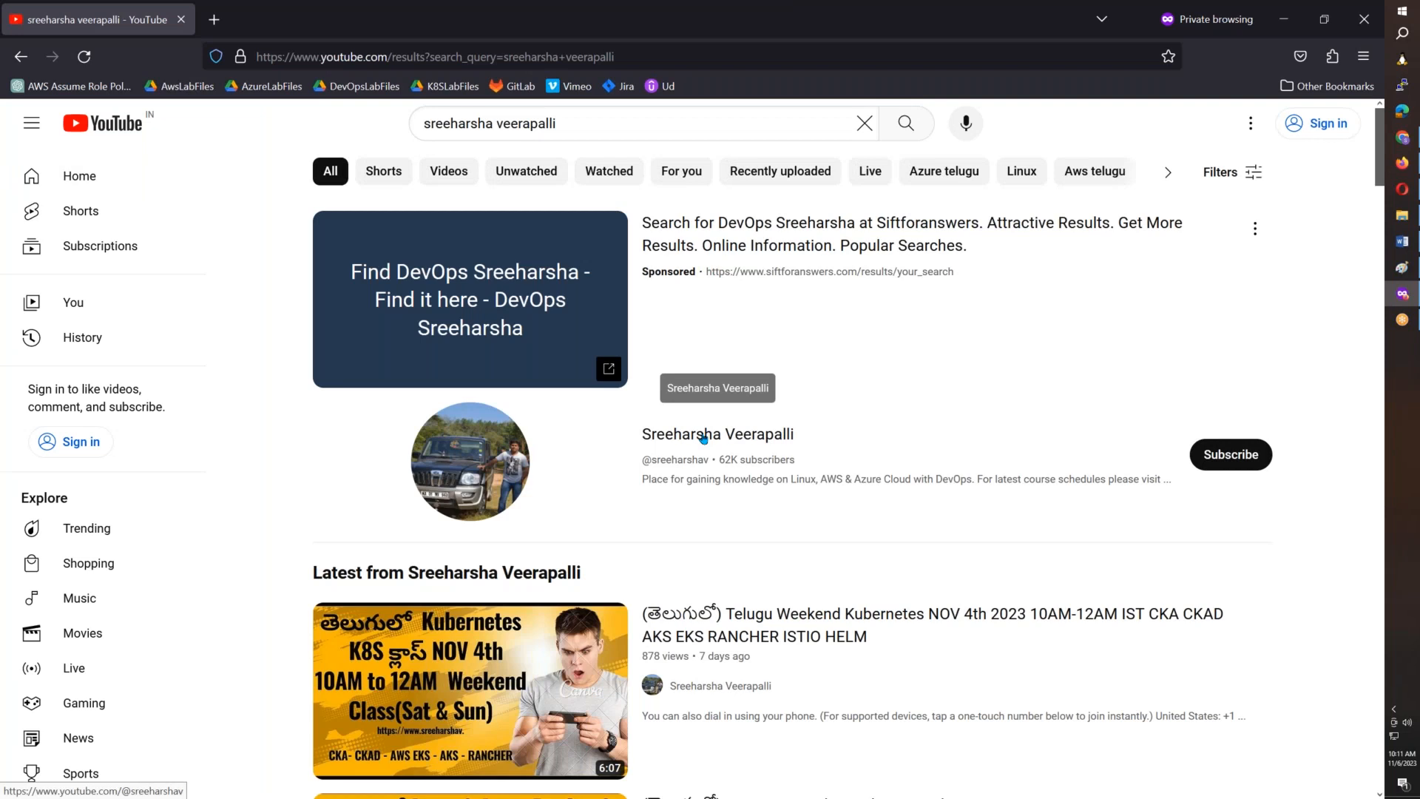
{"action": "left_click", "coordinate": [705, 433]}
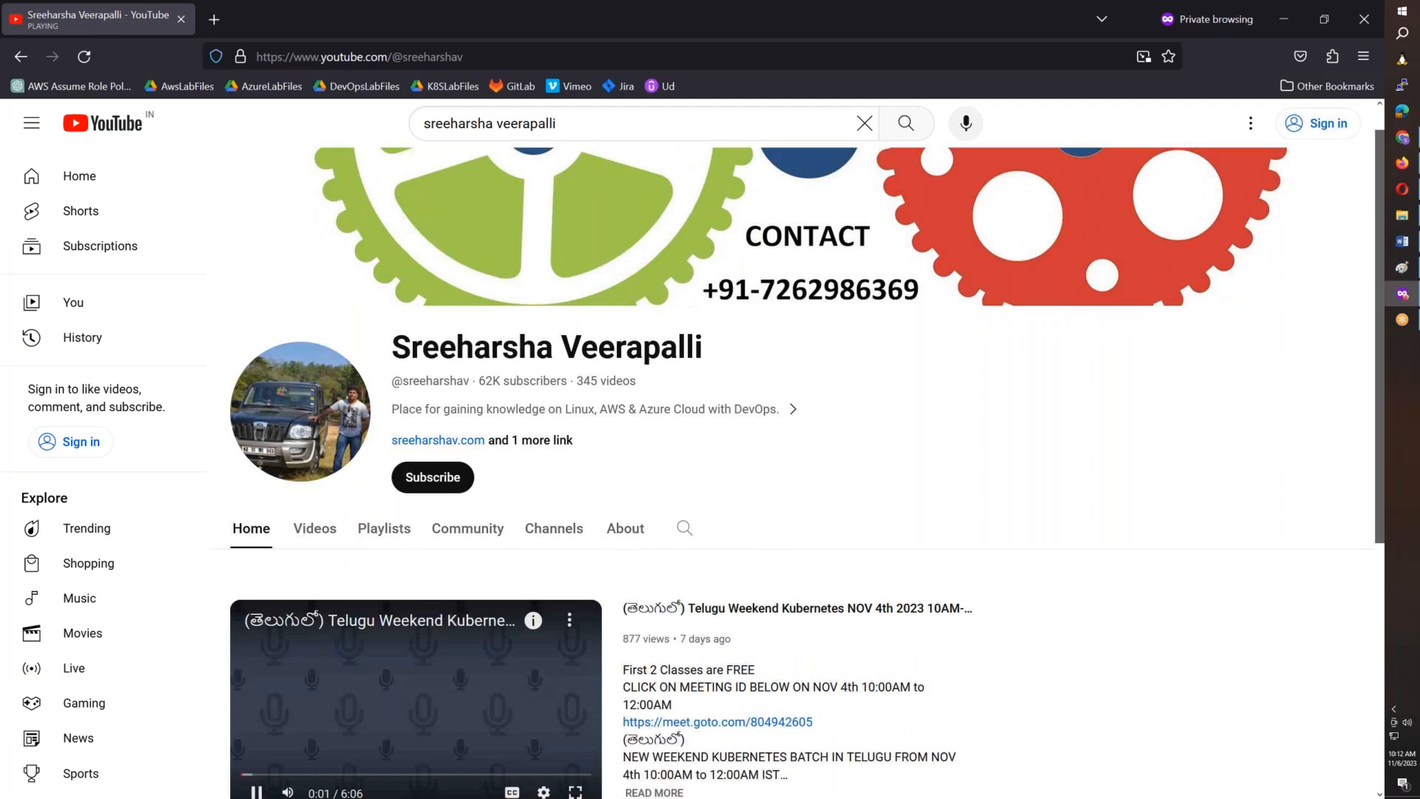
Show the channel's Playlists and scroll down to the Linux in Telugu playlist.
{"action": "left_click", "coordinate": [383, 528]}
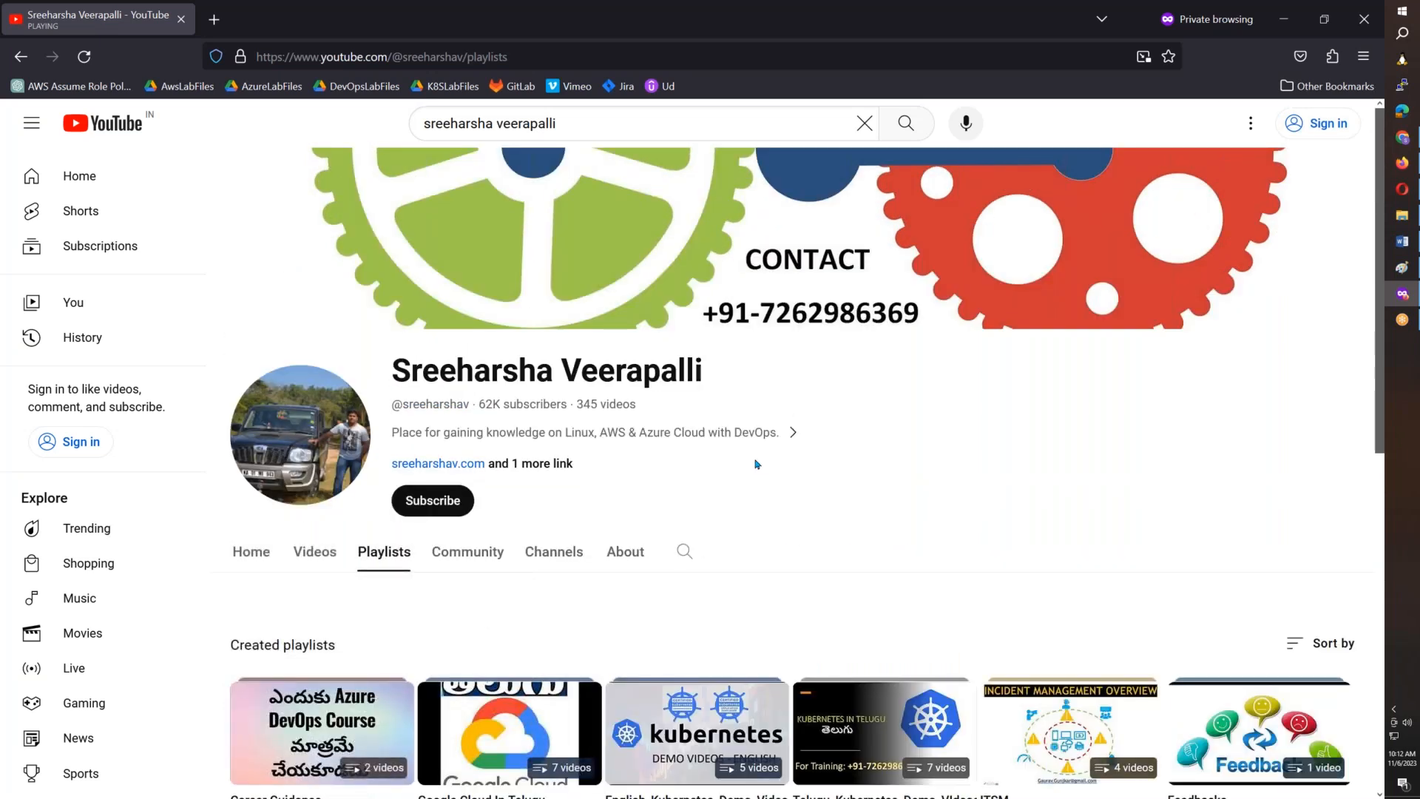
{"action": "scroll", "scroll_direction": "down", "scroll_amount": 3}
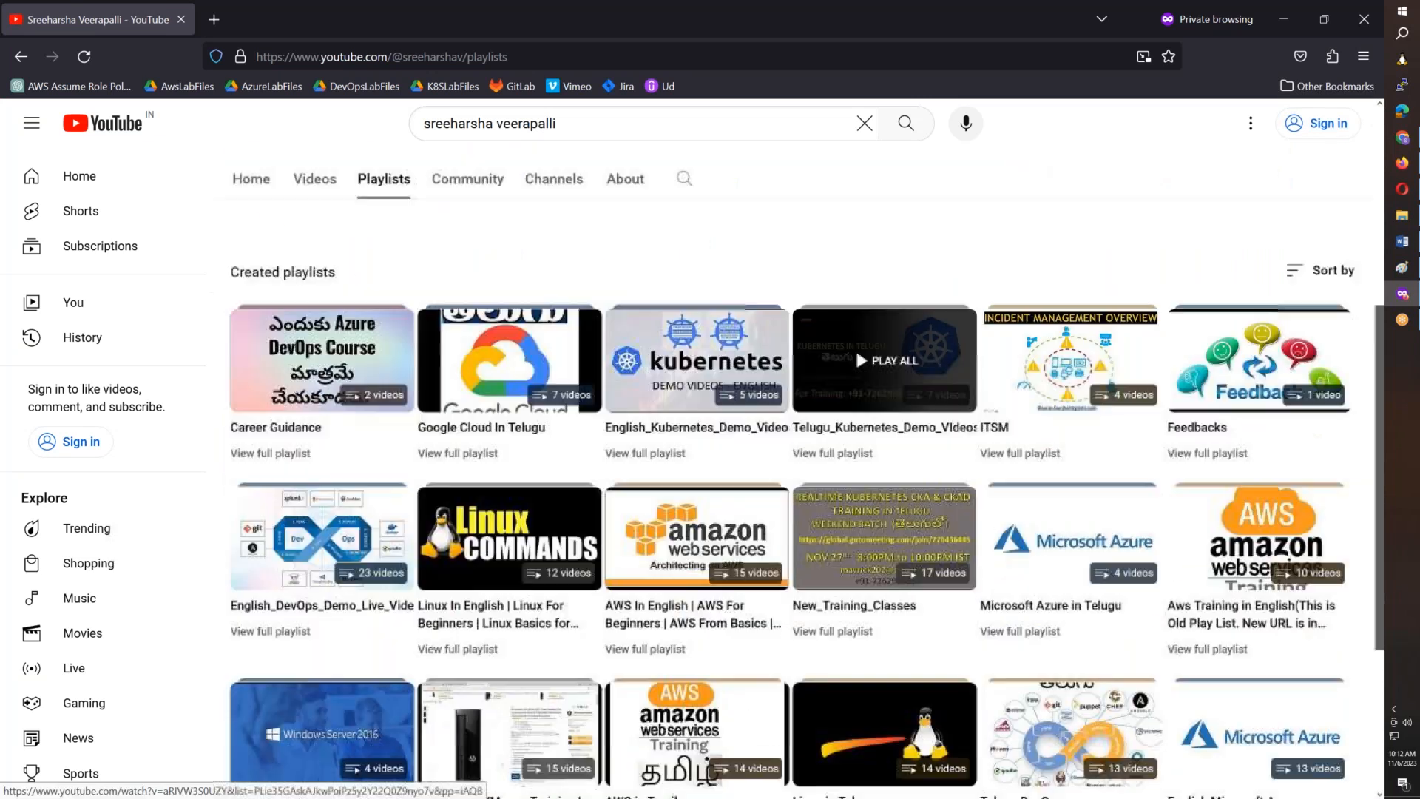
{"action": "scroll", "scroll_direction": "down", "scroll_amount": 3}
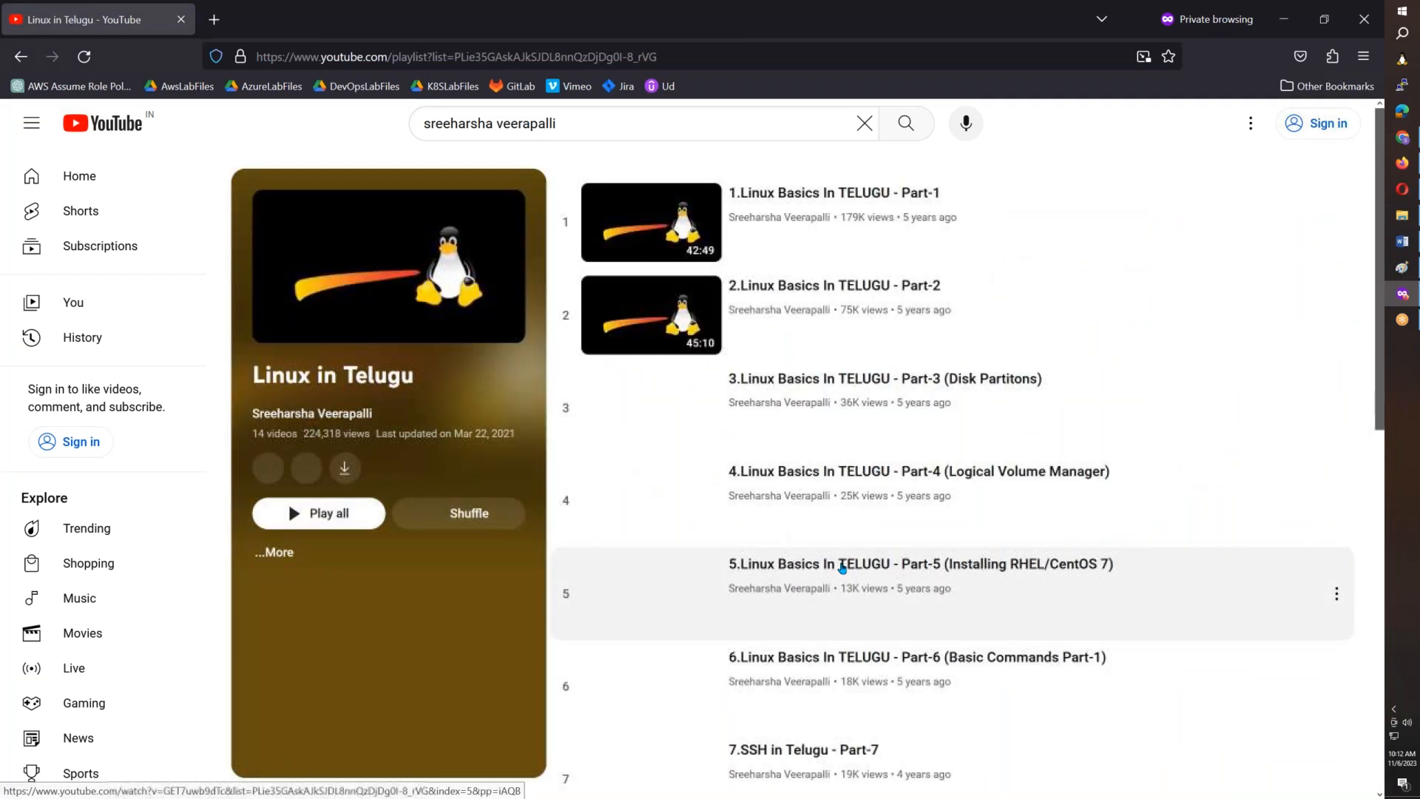
{"action": "scroll", "scroll_direction": "down", "scroll_amount": 3}
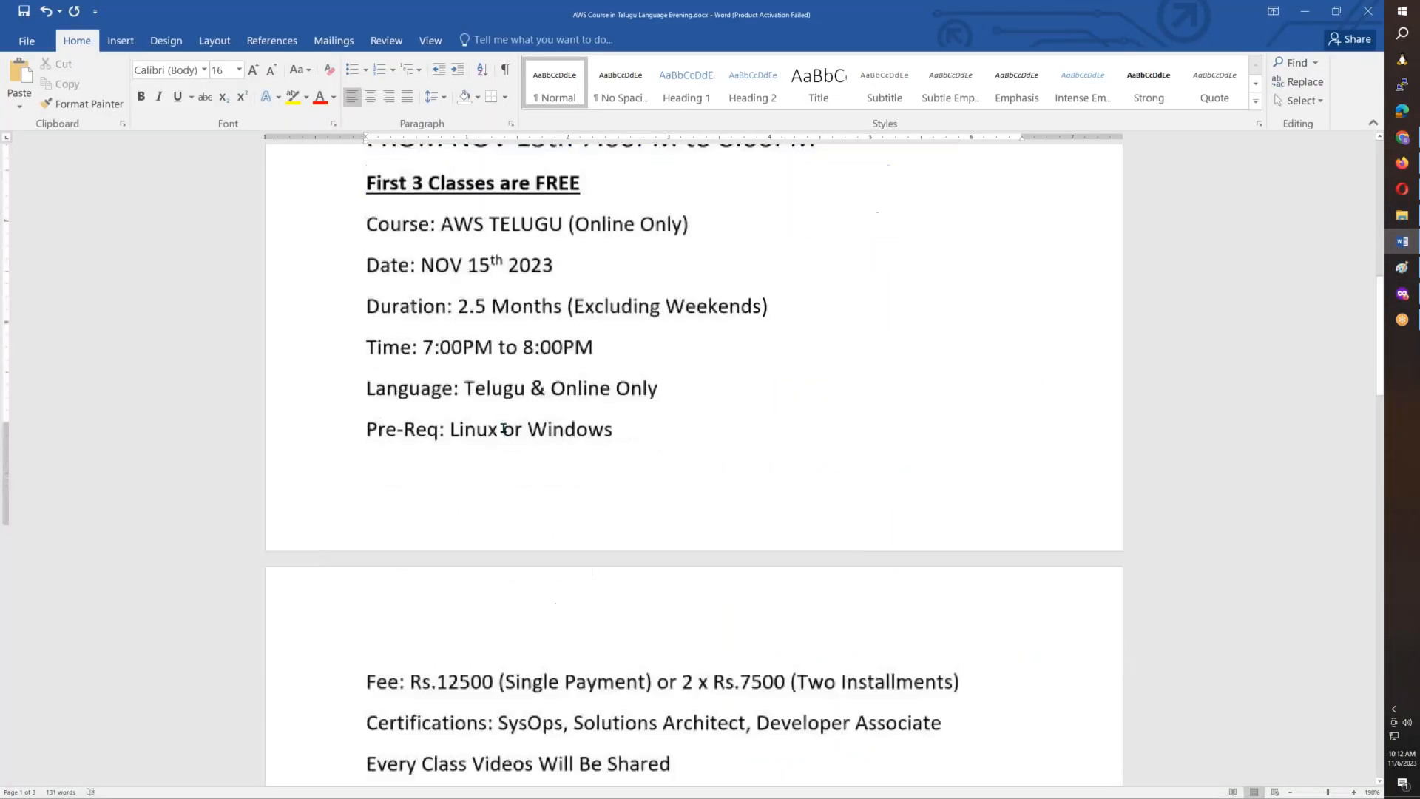
Highlight the 2 x Rs.7500 installment fee and the SysOps certification names in the flyer.
{"action": "scroll", "scroll_direction": "down", "scroll_amount": 3}
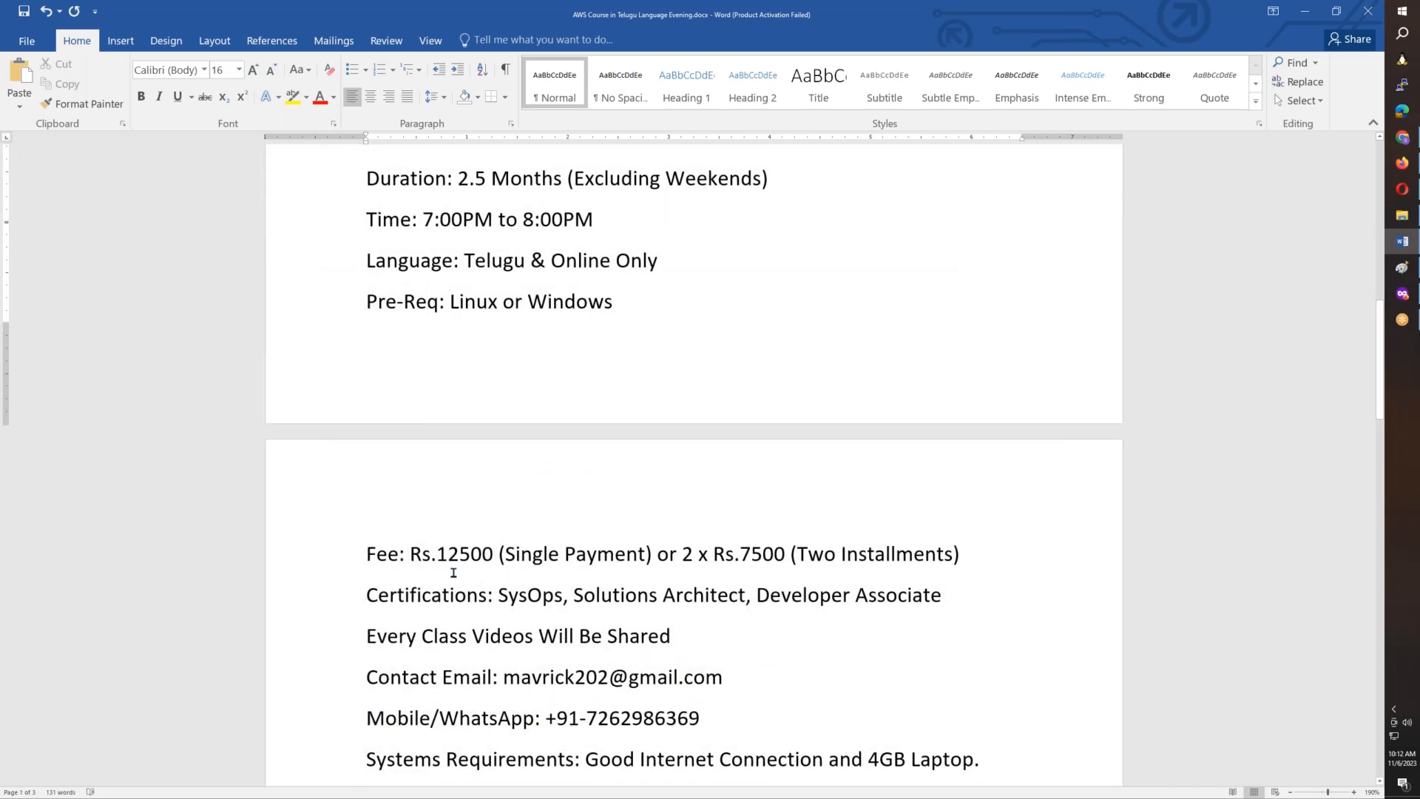
{"action": "left_click_drag", "start_coordinate": [434, 553], "coordinate": [649, 554]}
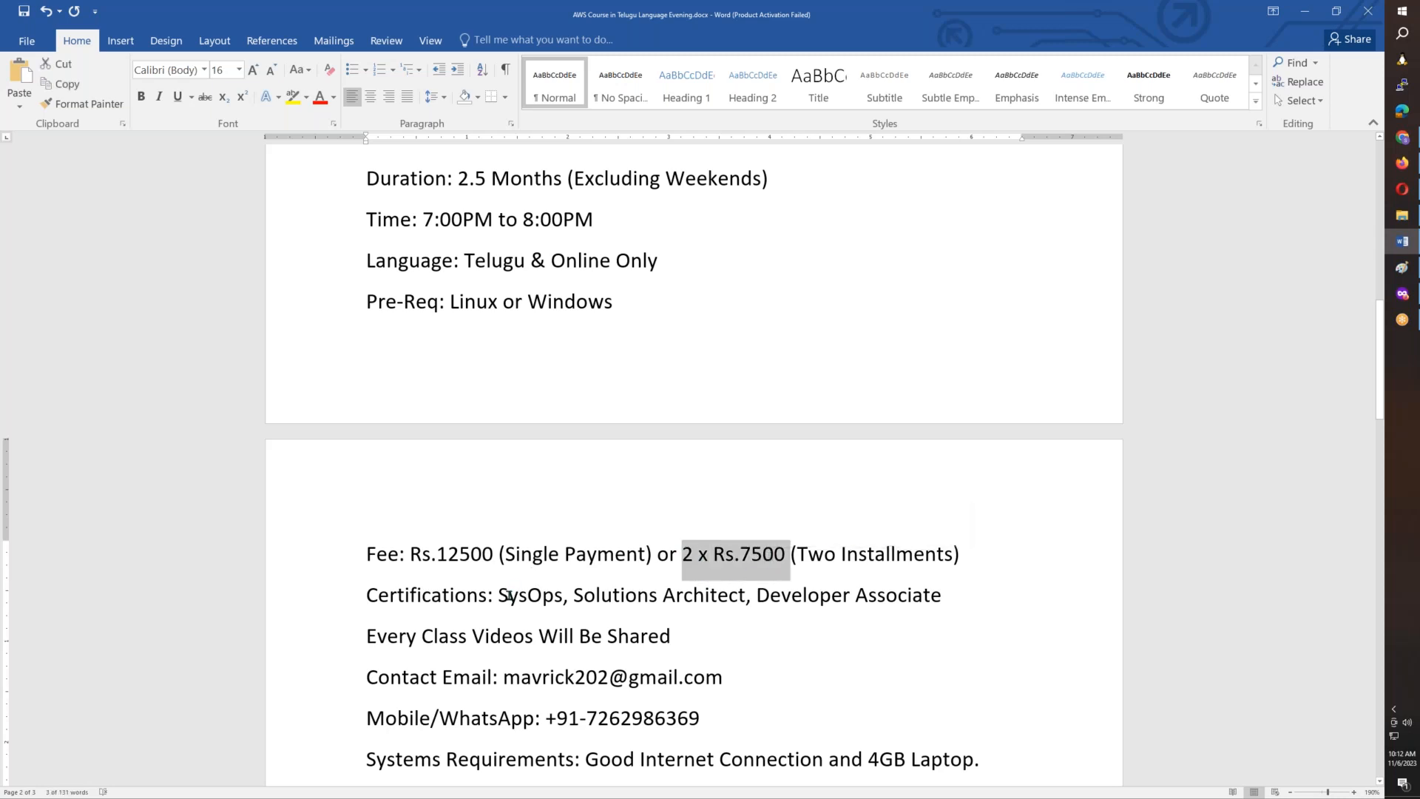
{"action": "double_click", "coordinate": [524, 595]}
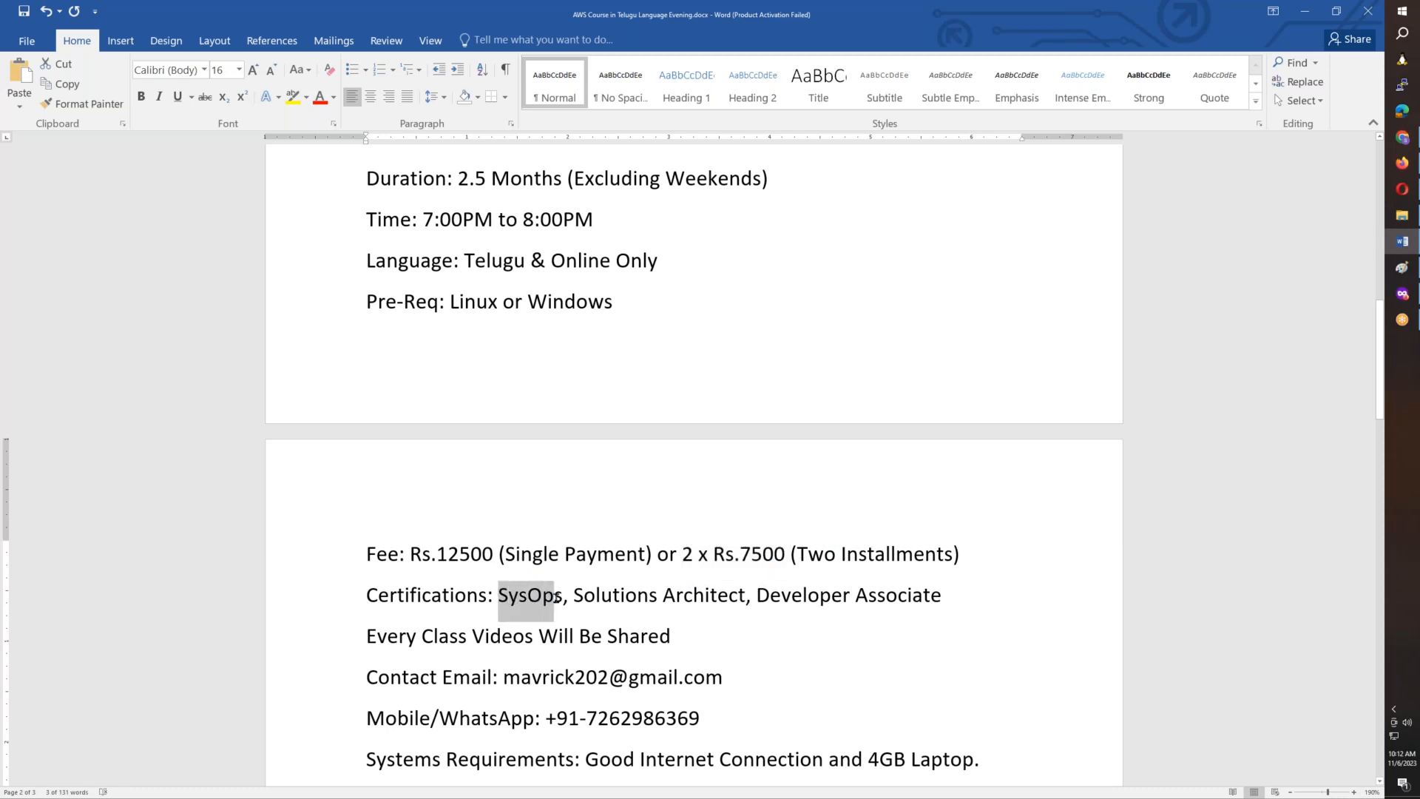
{"action": "double_click", "coordinate": [624, 594]}
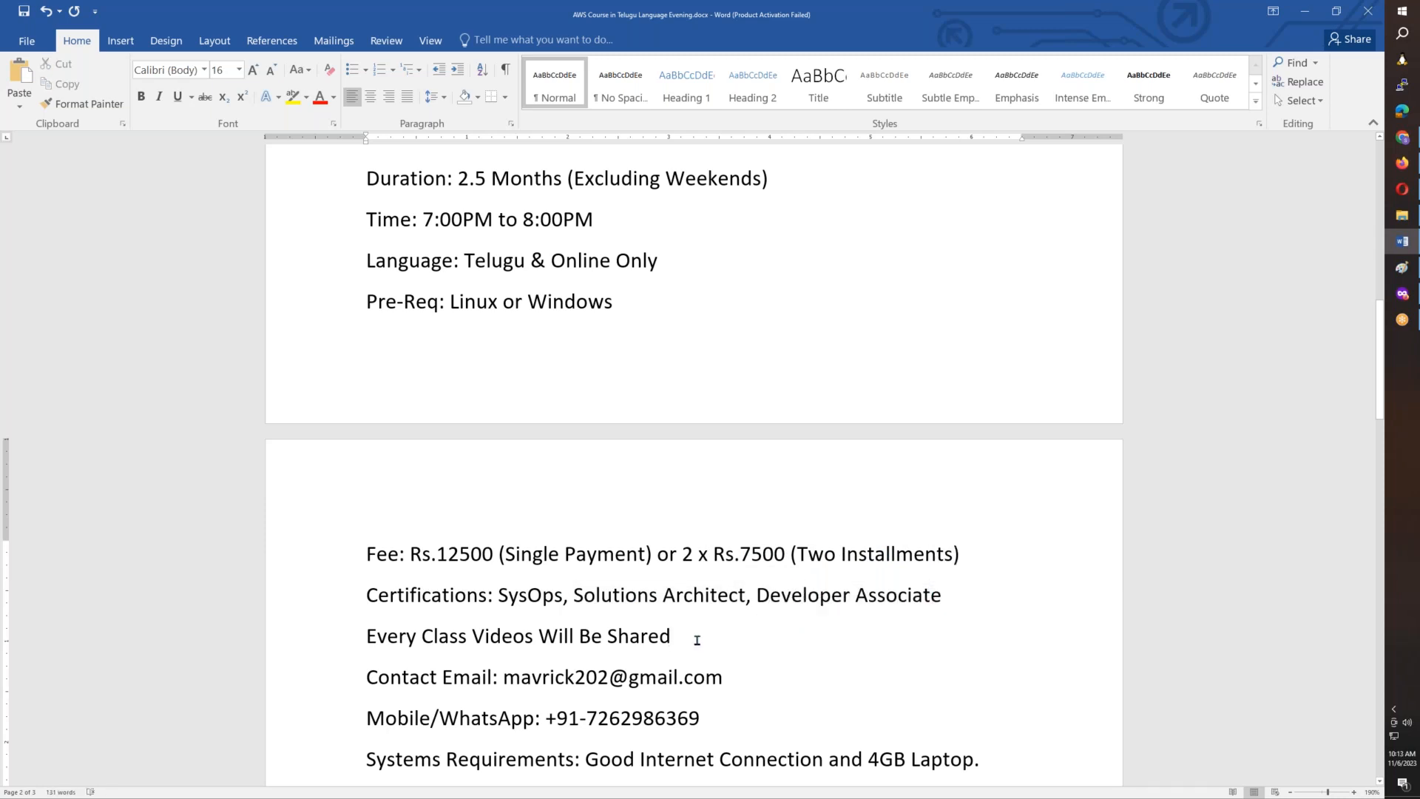
{"action": "left_click", "coordinate": [672, 636]}
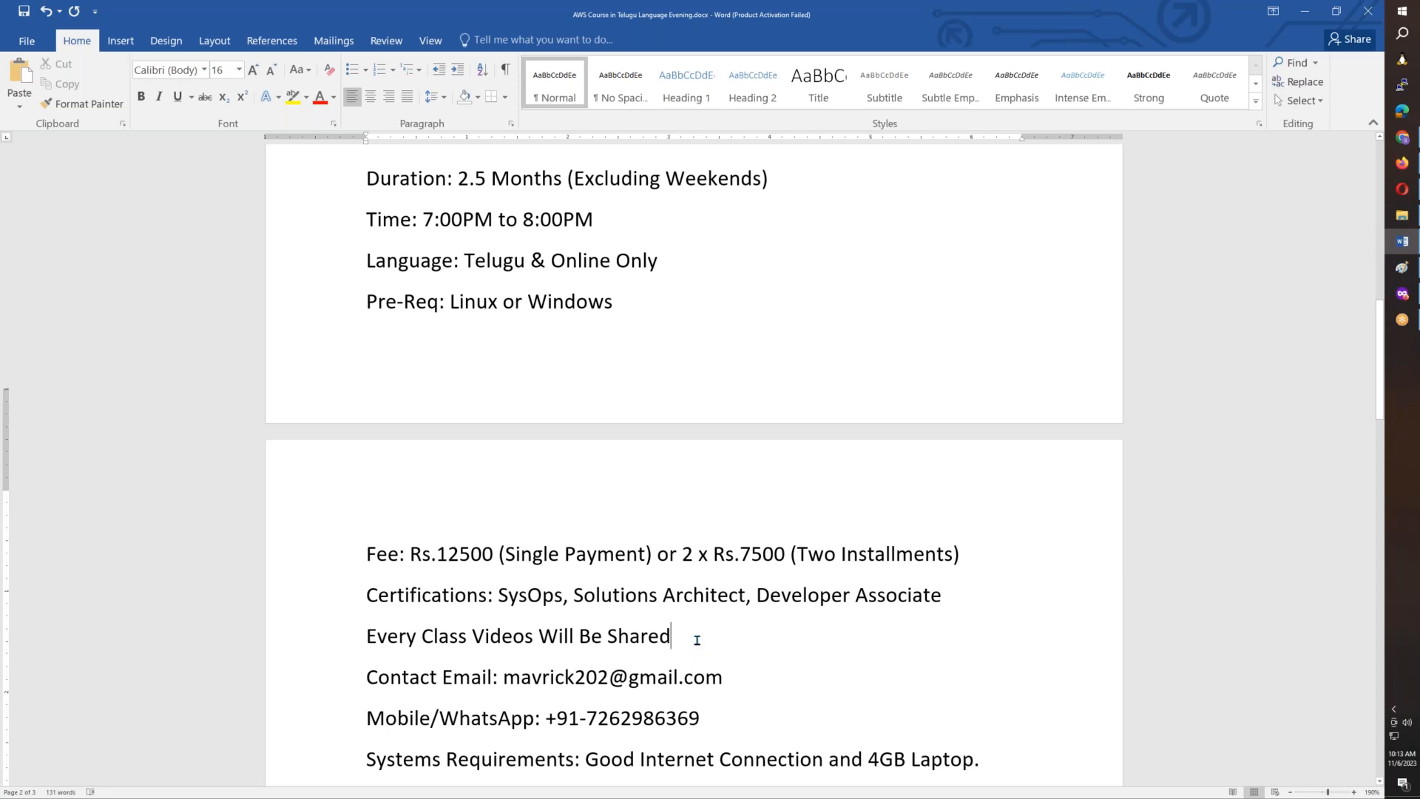
Scroll on through the contact and system requirement lines, returning to the Linux in Telugu playlist.
{"action": "scroll", "scroll_direction": "down", "scroll_amount": 3}
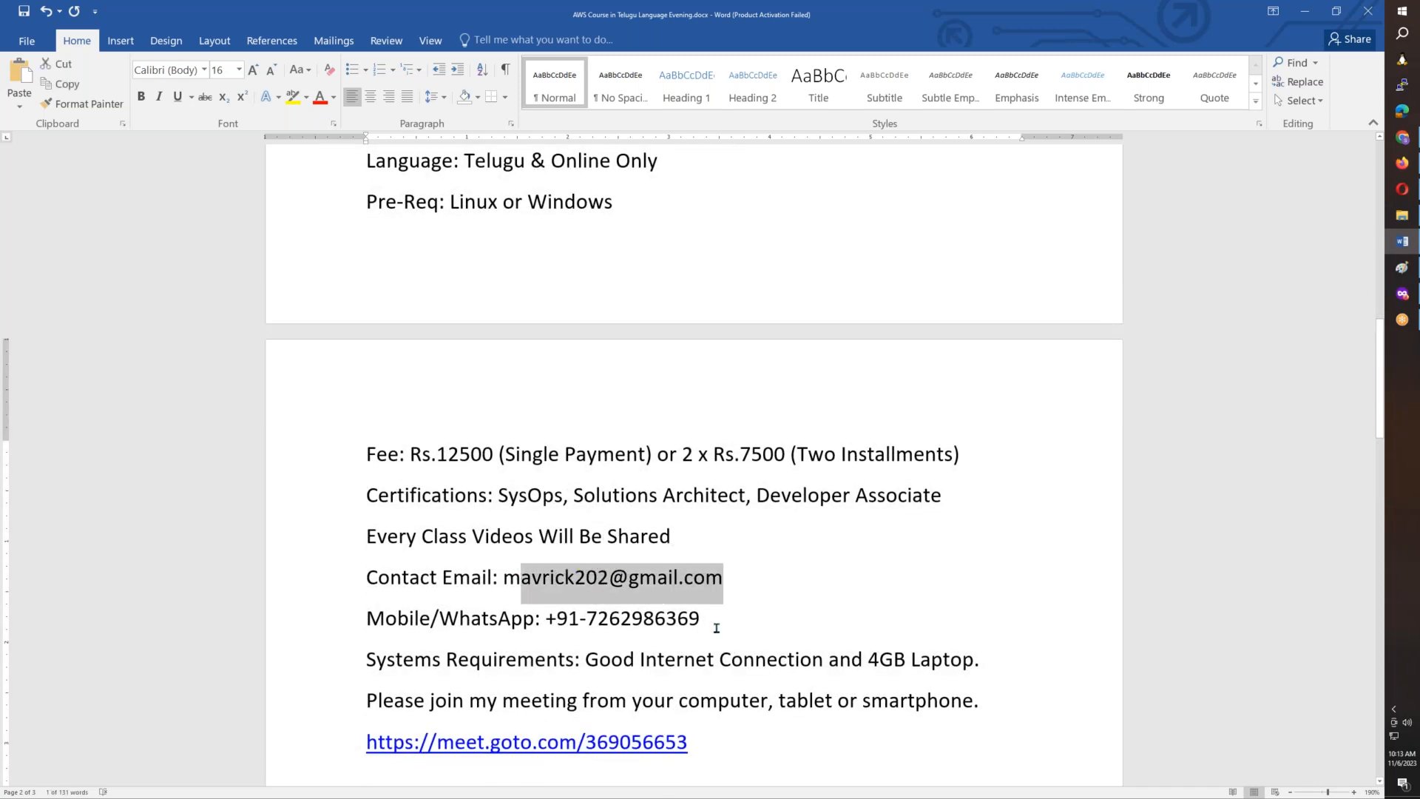
{"action": "left_click", "coordinate": [479, 618]}
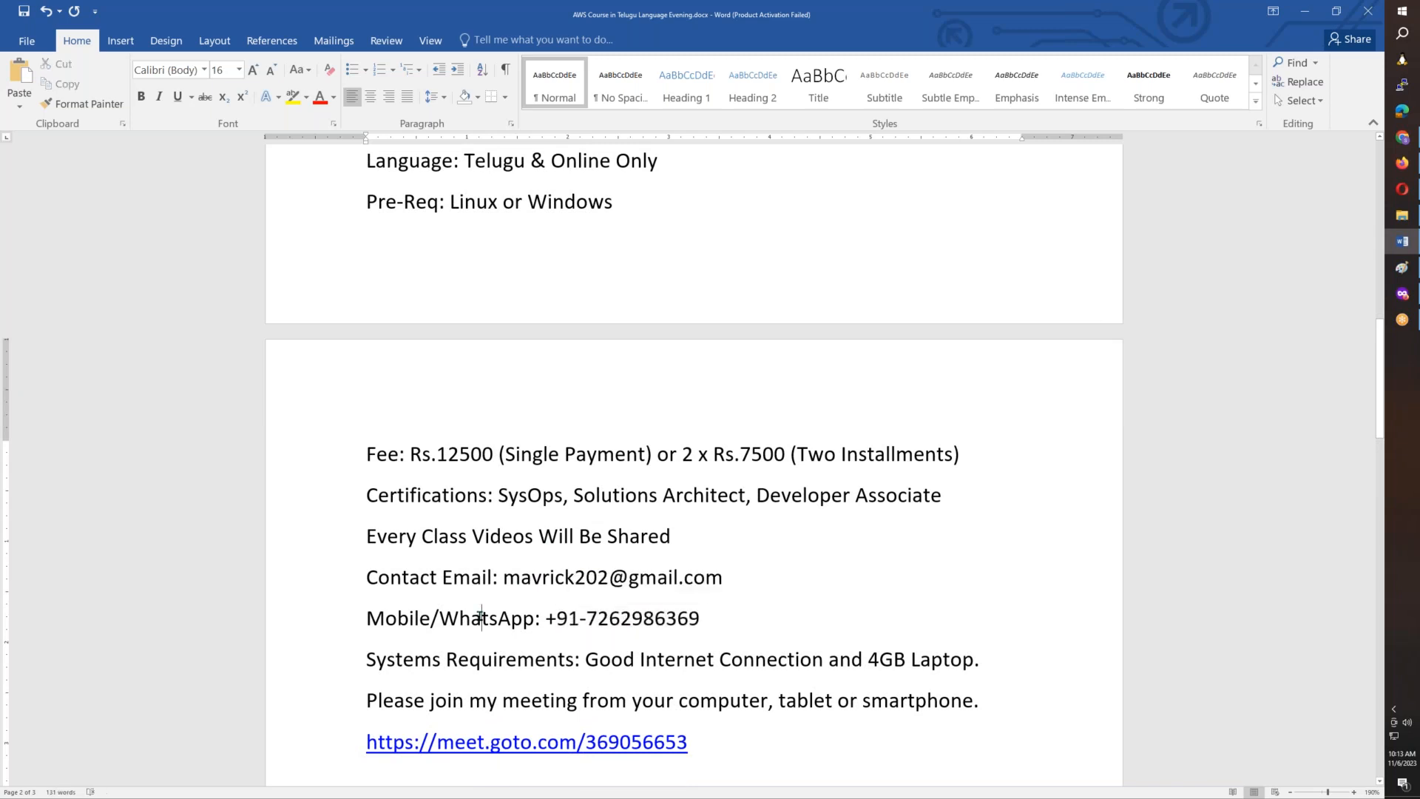
{"action": "scroll", "scroll_direction": "down", "scroll_amount": 3}
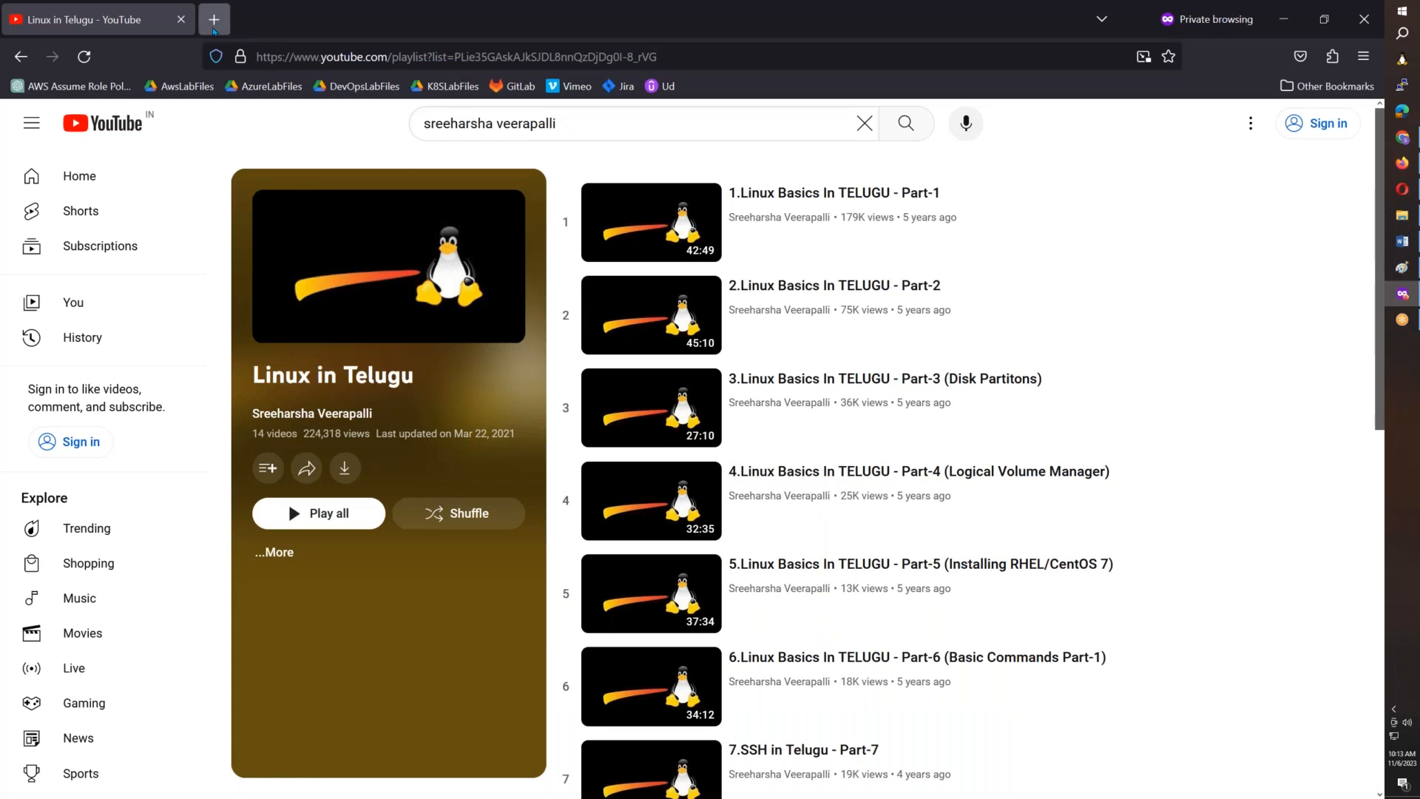
Open the AWS In Telugu playlist in a second browser tab and look over its videos.
{"action": "left_click", "coordinate": [213, 19]}
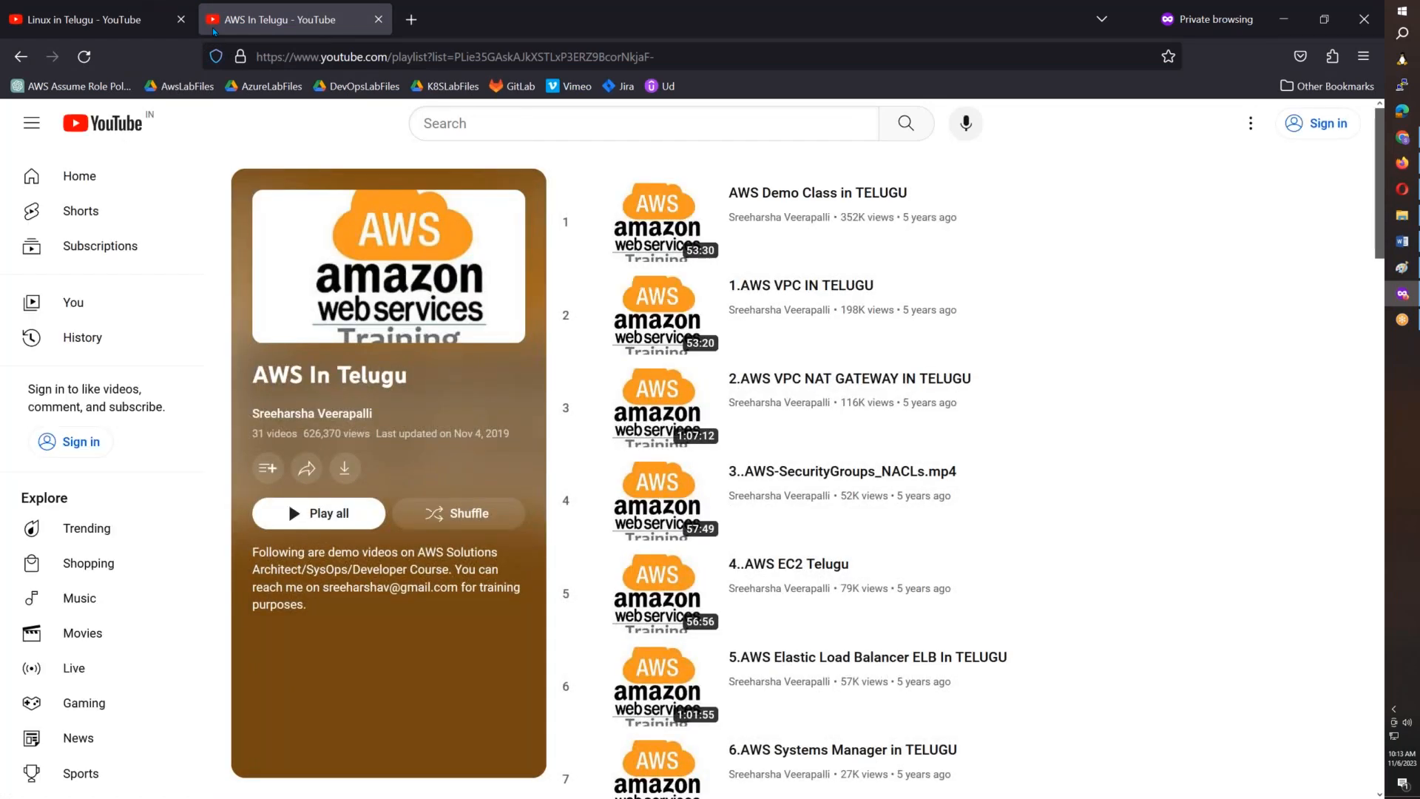
{"action": "mouse_move", "coordinate": [1035, 480]}
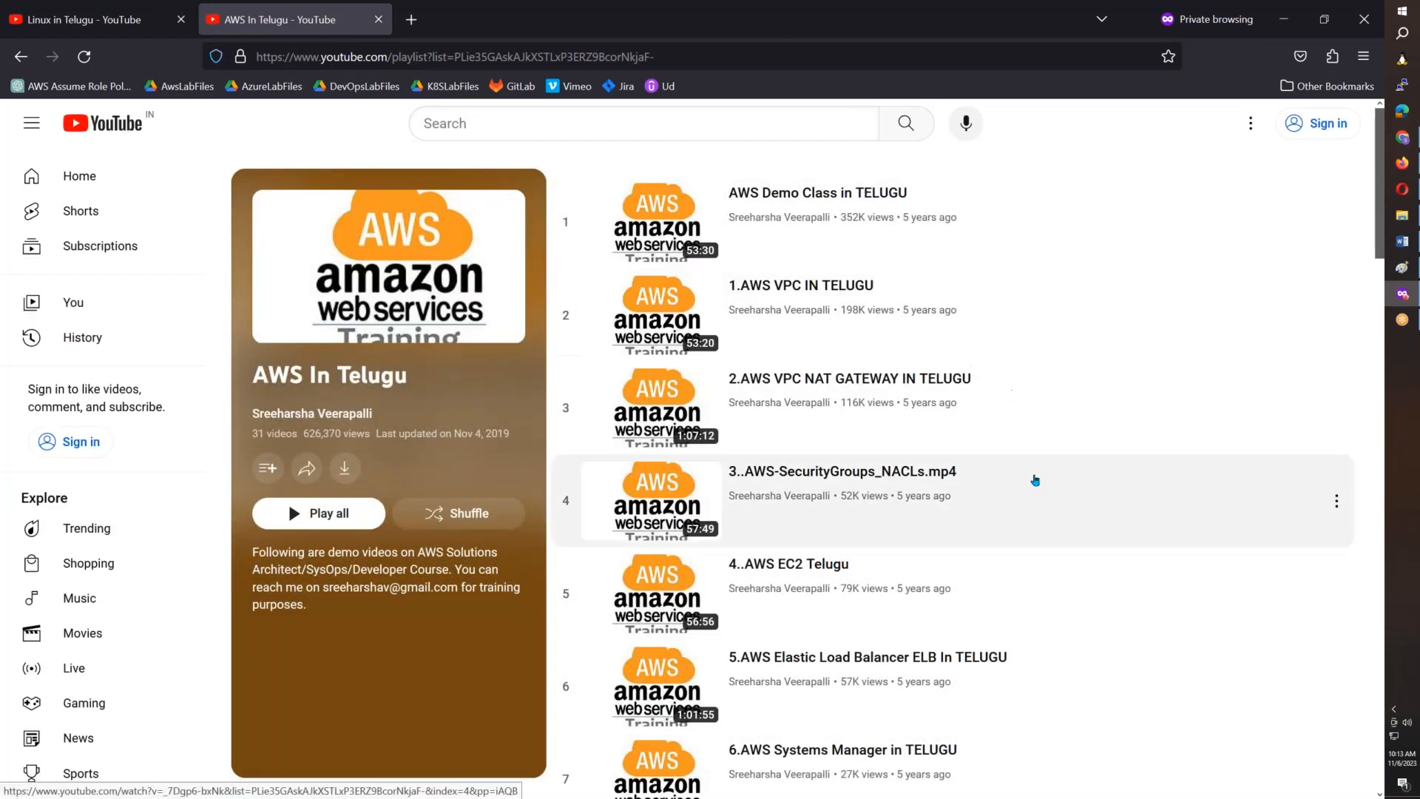
{"action": "mouse_move", "coordinate": [895, 417]}
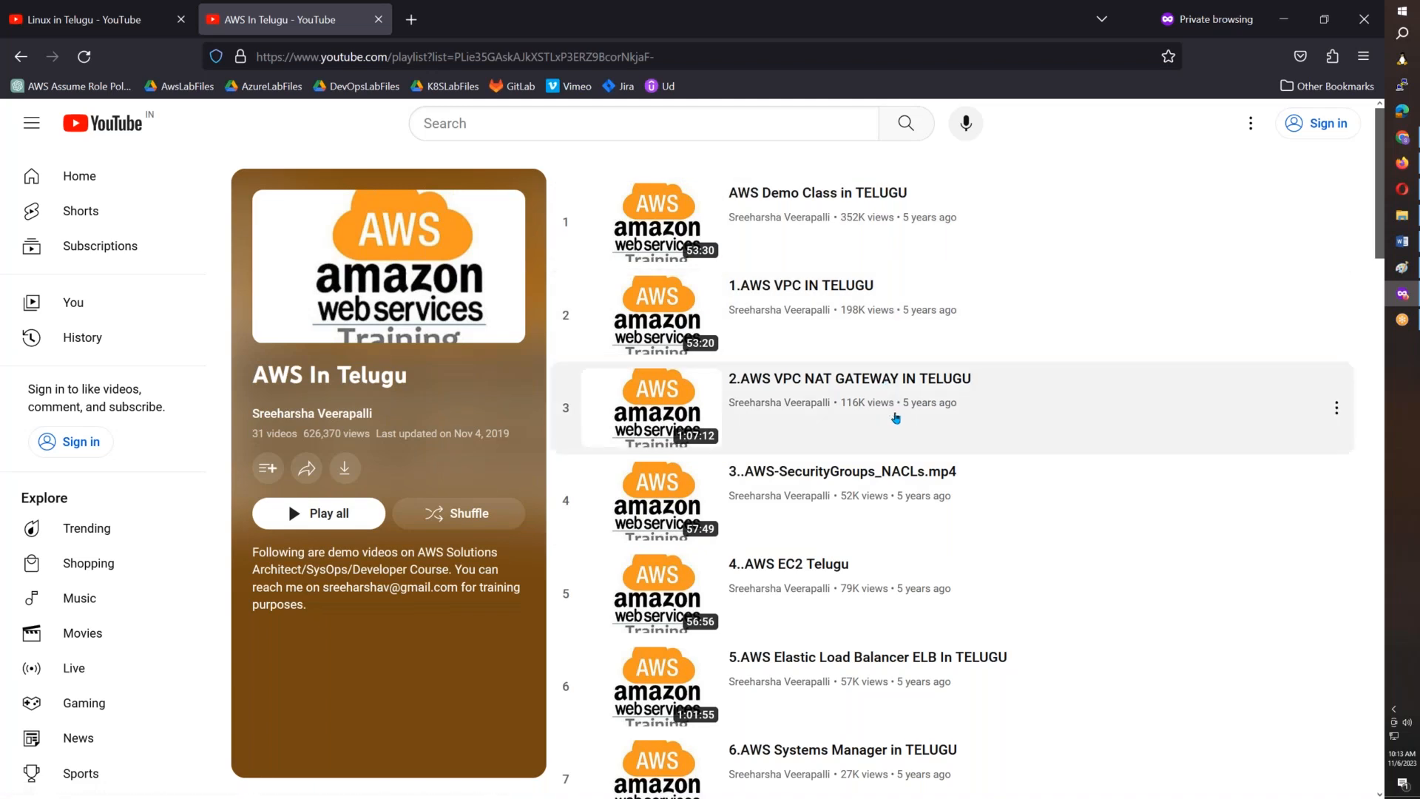
{"action": "scroll", "scroll_direction": "down", "scroll_amount": 3}
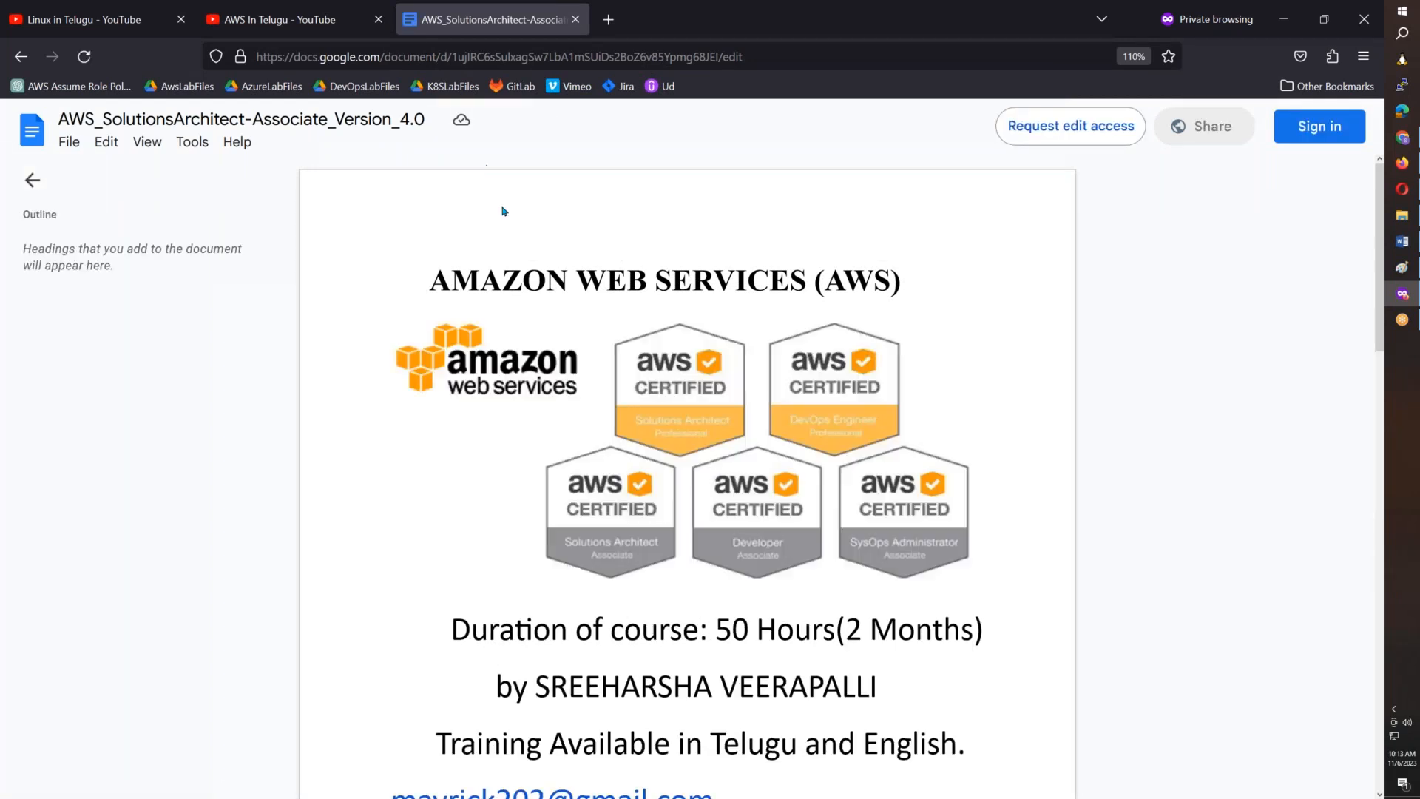
Scroll the AWS_SolutionsArchitect-Associate_Version_4.0 curriculum through Modules 9–19.
{"action": "scroll", "scroll_direction": "down", "scroll_amount": 3}
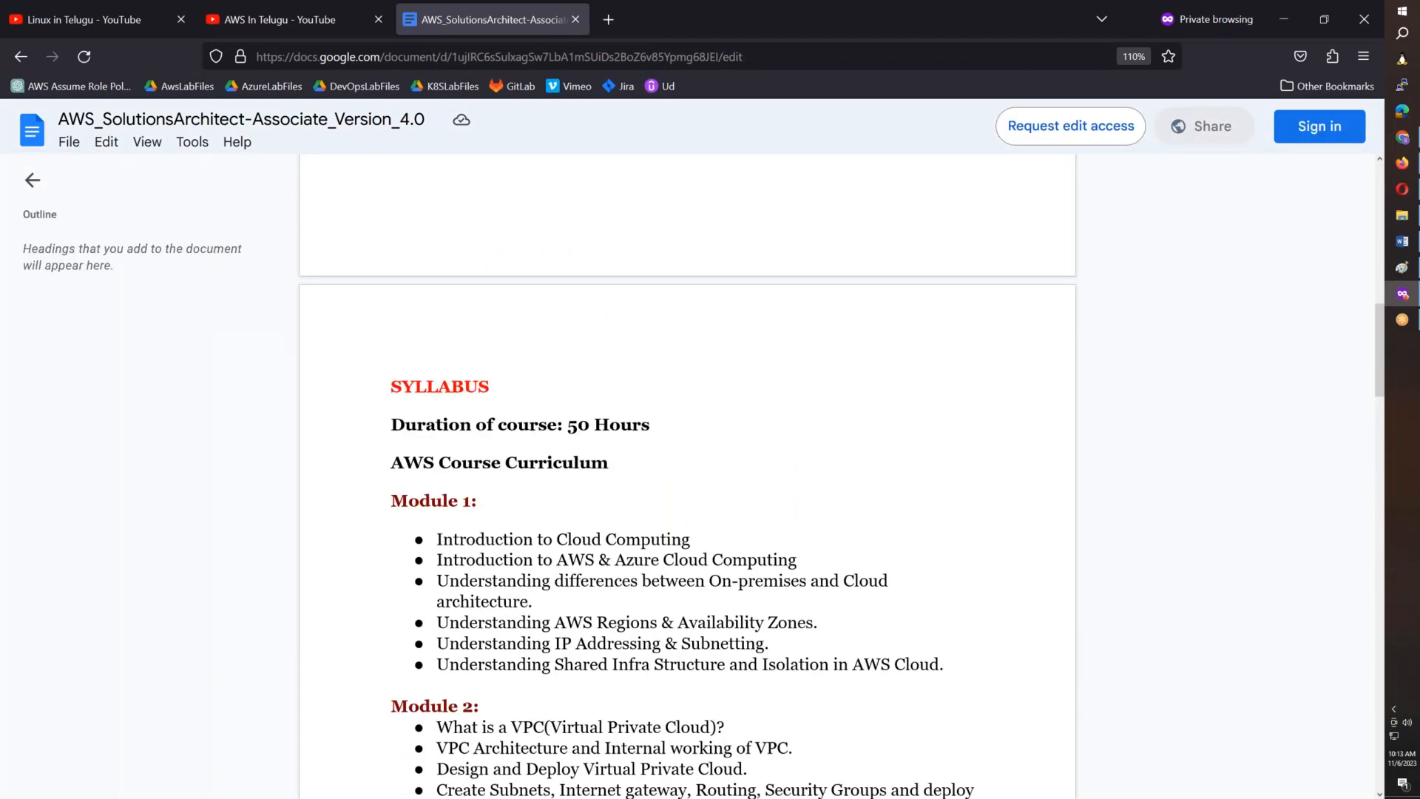
{"action": "scroll", "scroll_direction": "down", "scroll_amount": 3}
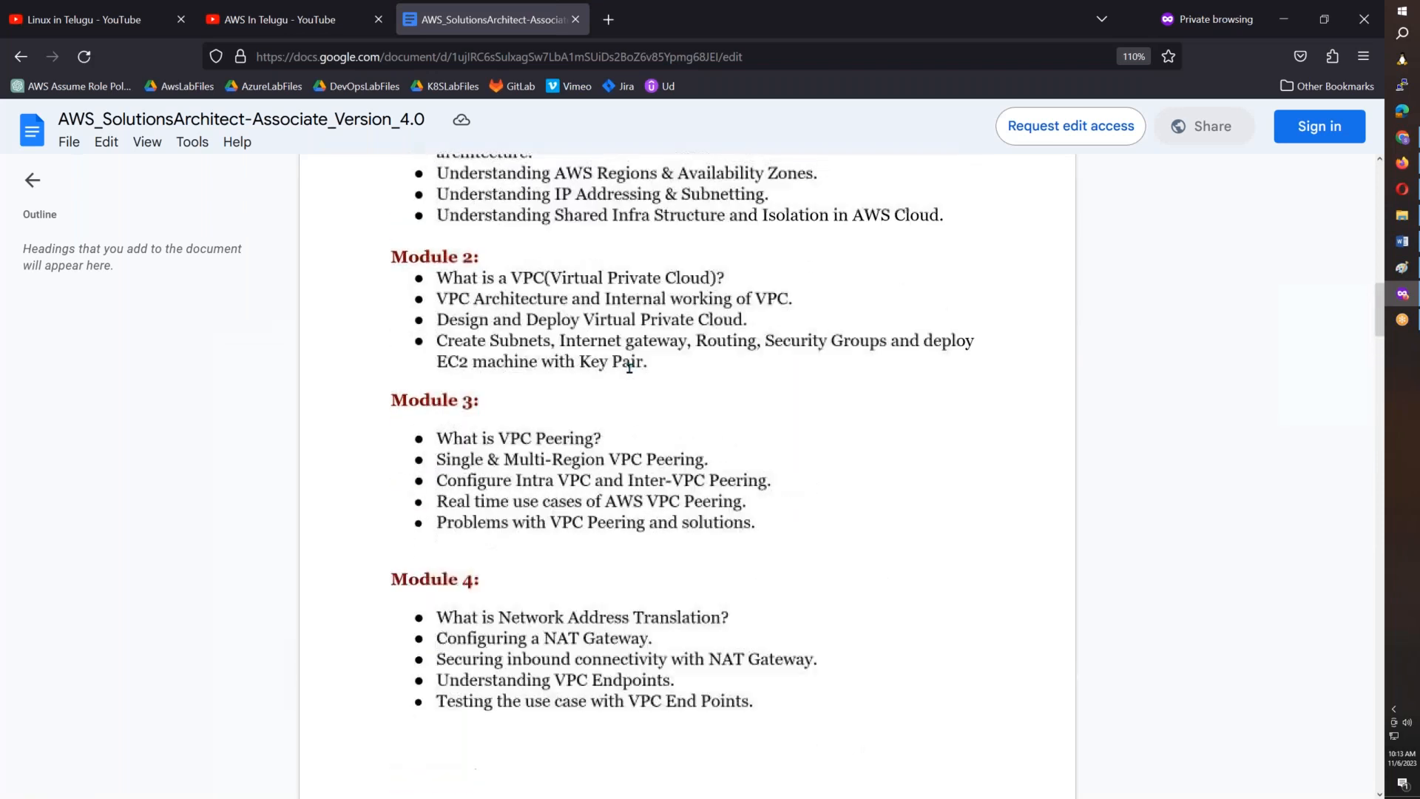
{"action": "scroll", "scroll_direction": "down", "scroll_amount": 3}
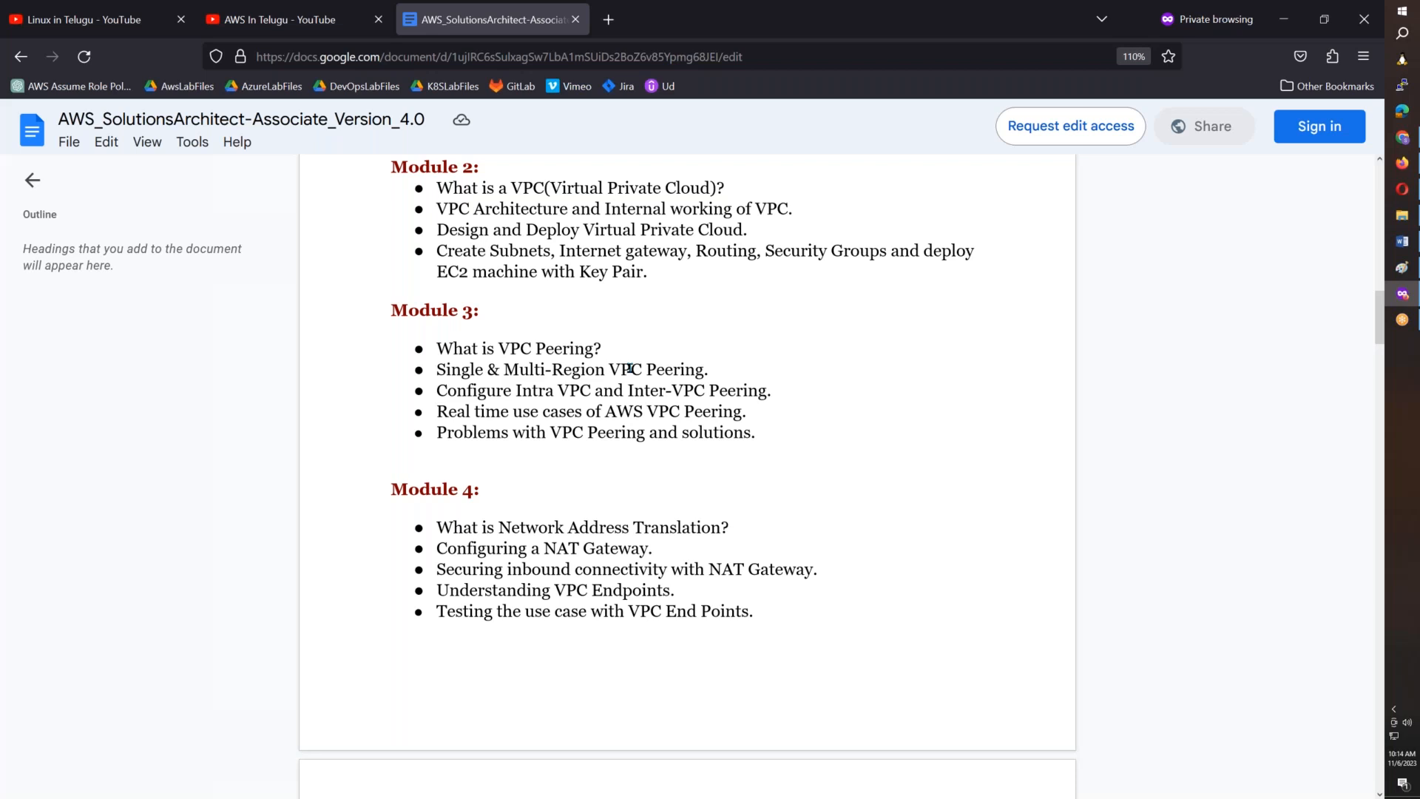
{"action": "scroll", "scroll_direction": "down", "scroll_amount": 3}
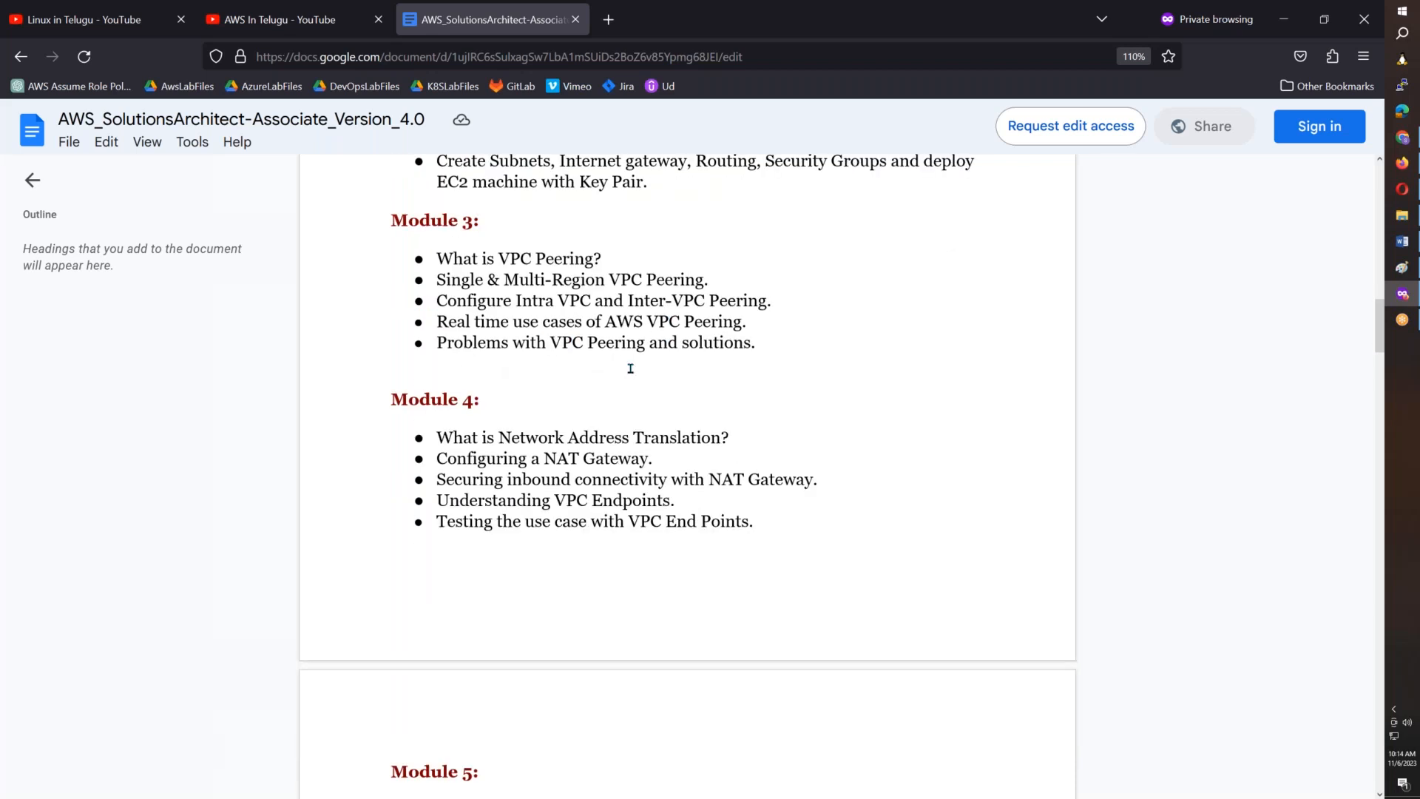
{"action": "scroll", "scroll_direction": "down", "scroll_amount": 3}
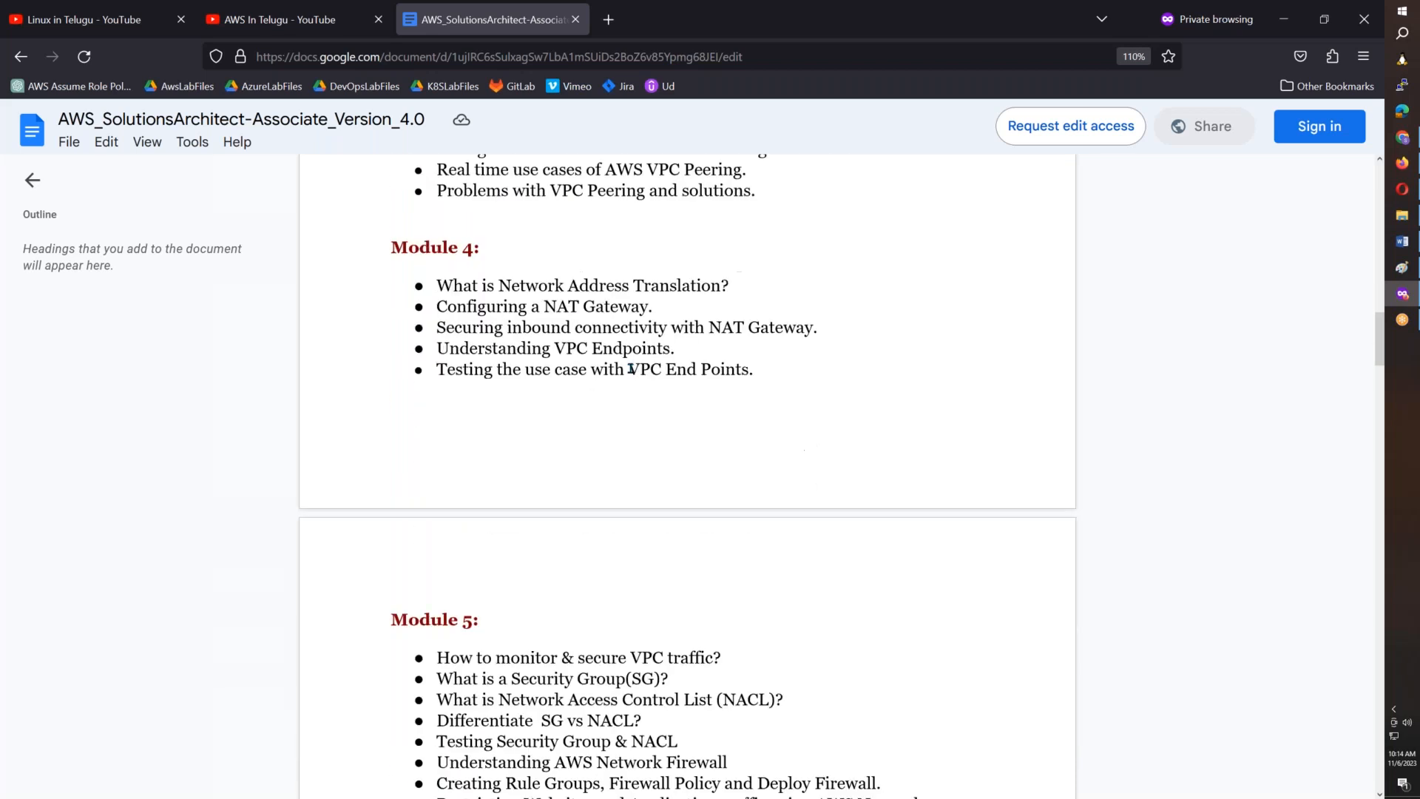
{"action": "scroll", "scroll_direction": "down", "scroll_amount": 3}
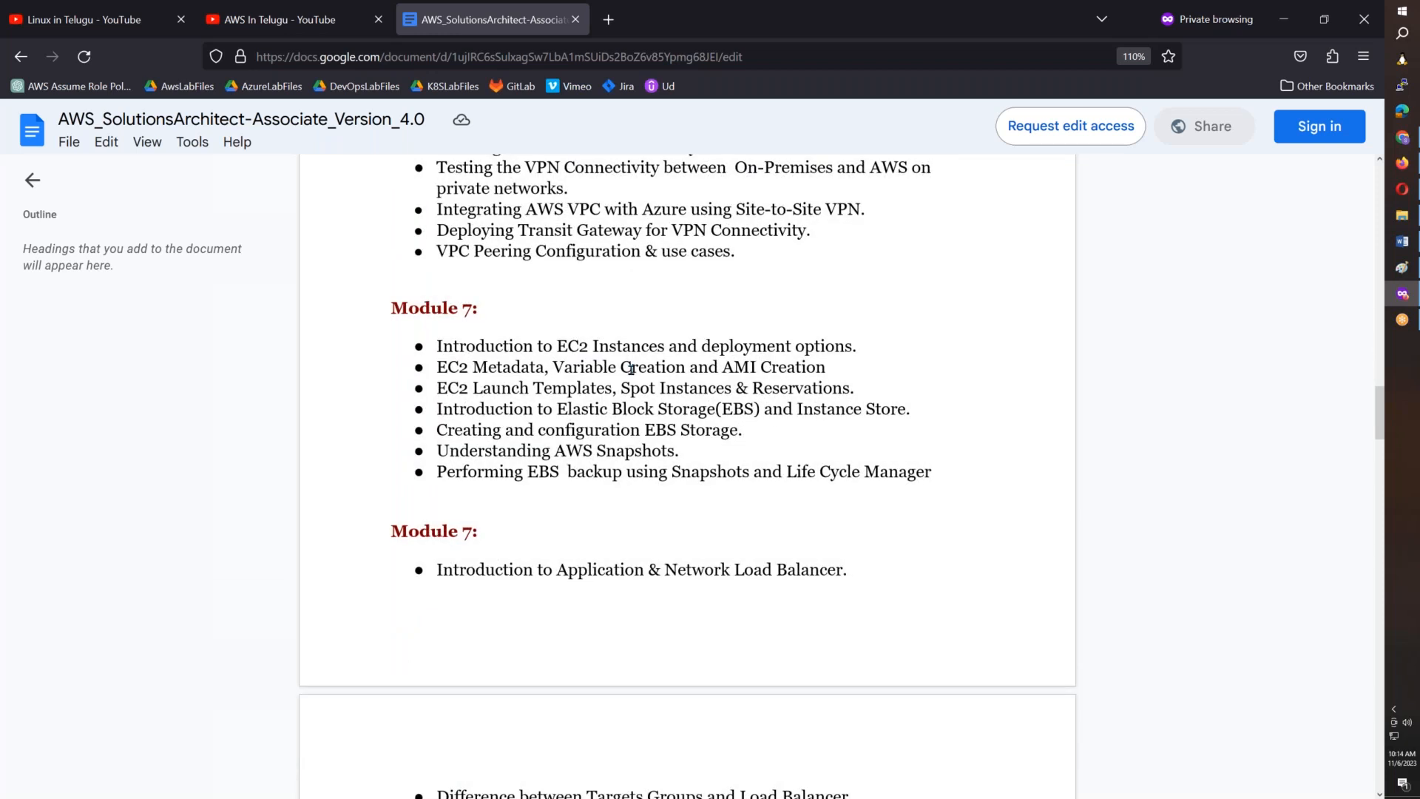
{"action": "scroll", "scroll_direction": "down", "scroll_amount": 3}
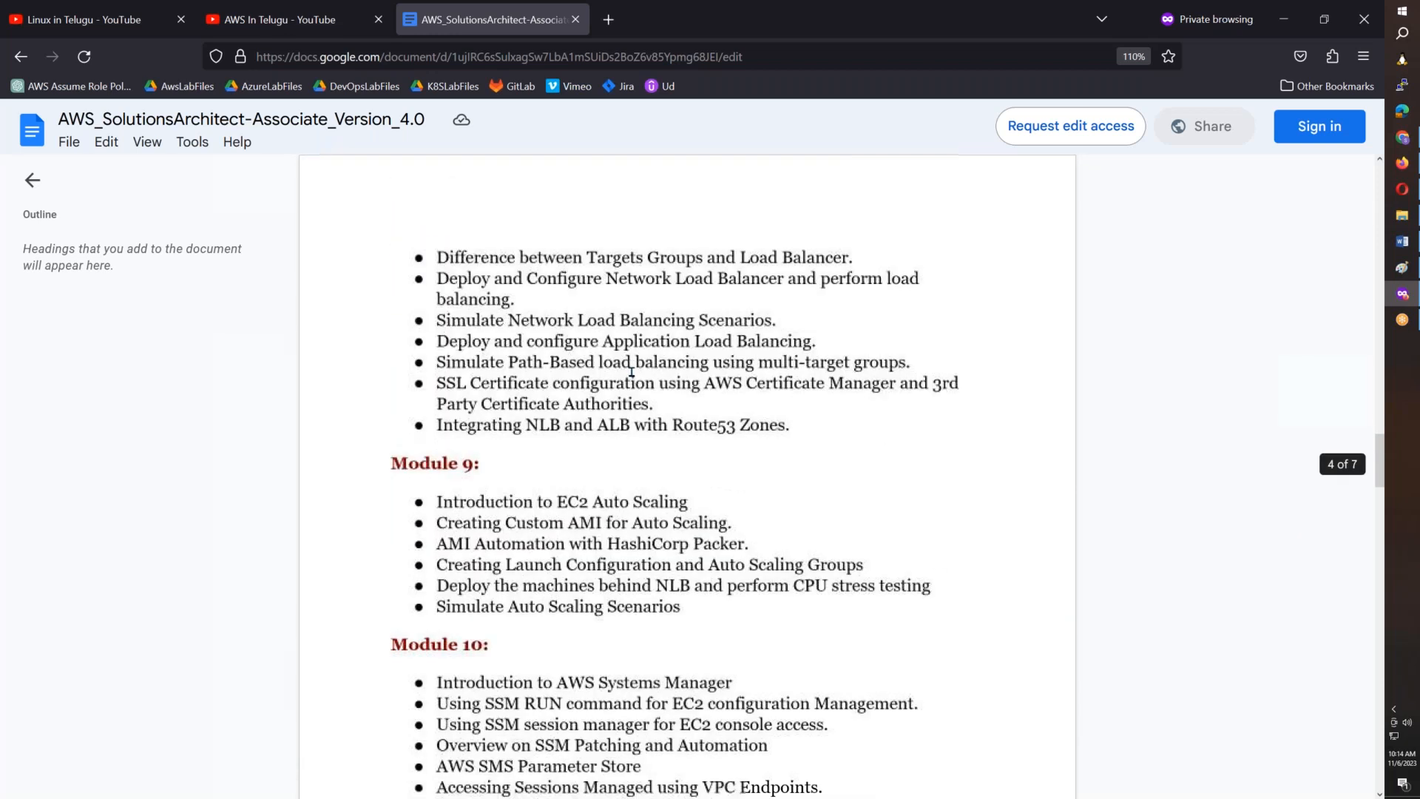
{"action": "scroll", "scroll_direction": "down", "scroll_amount": 3}
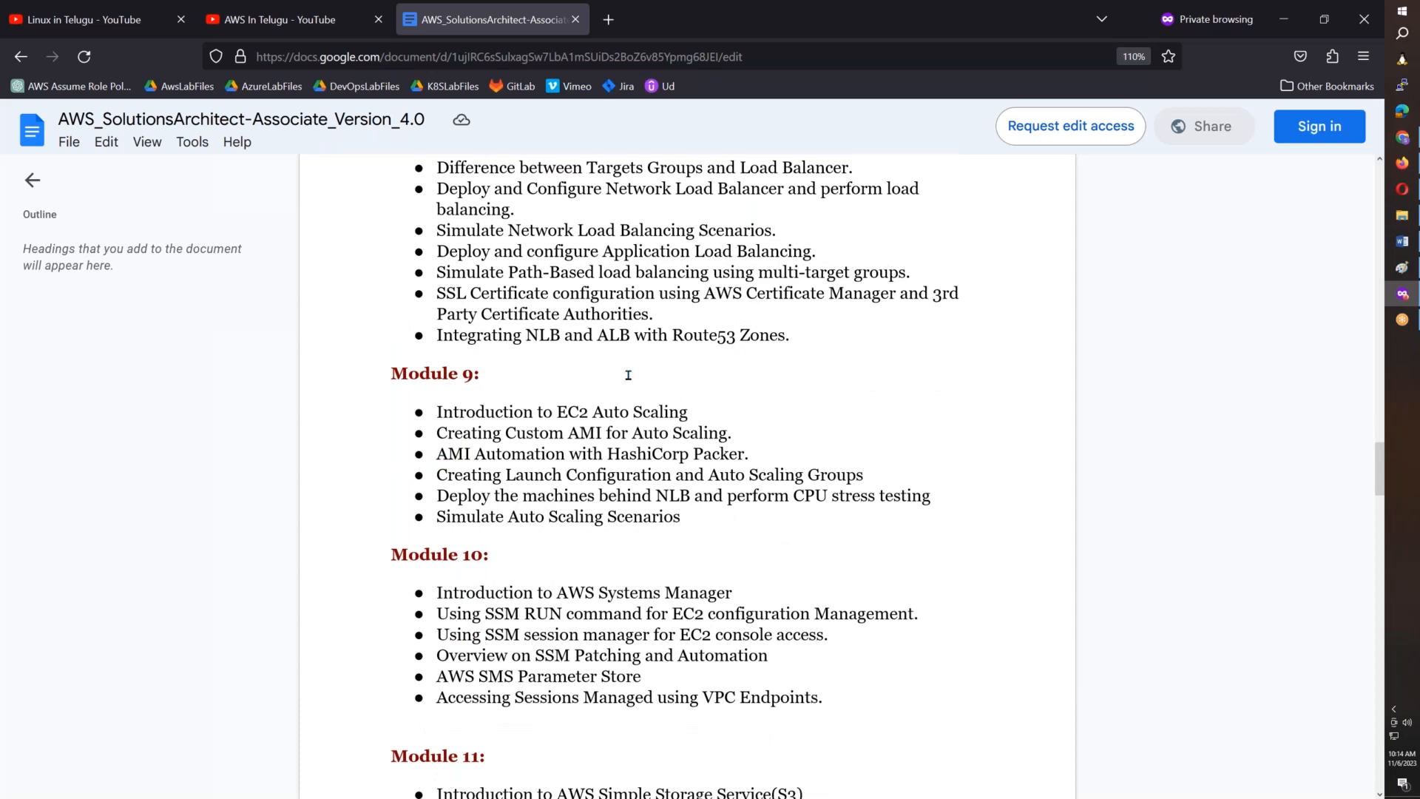
{"action": "scroll", "scroll_direction": "down", "scroll_amount": 3}
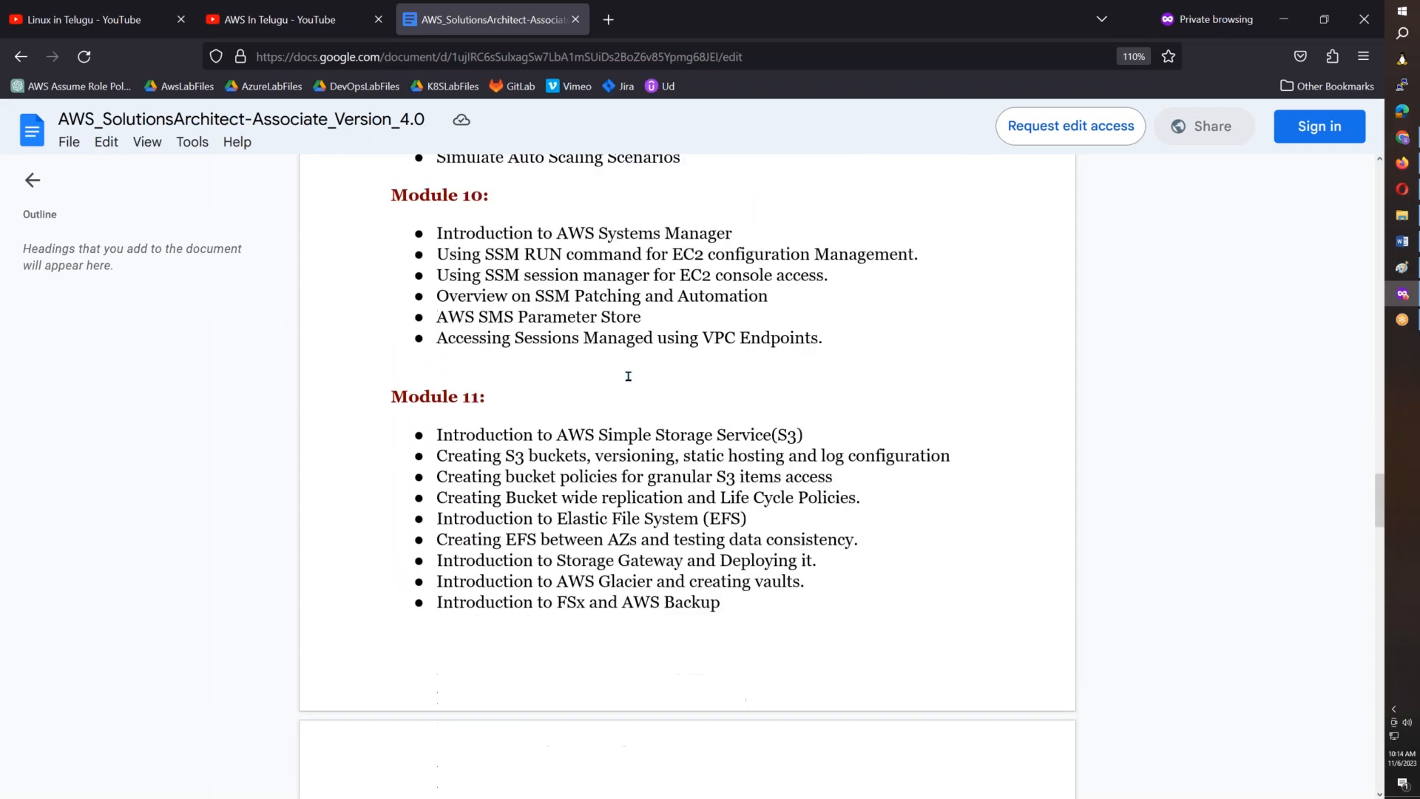
{"action": "scroll", "scroll_direction": "down", "scroll_amount": 3}
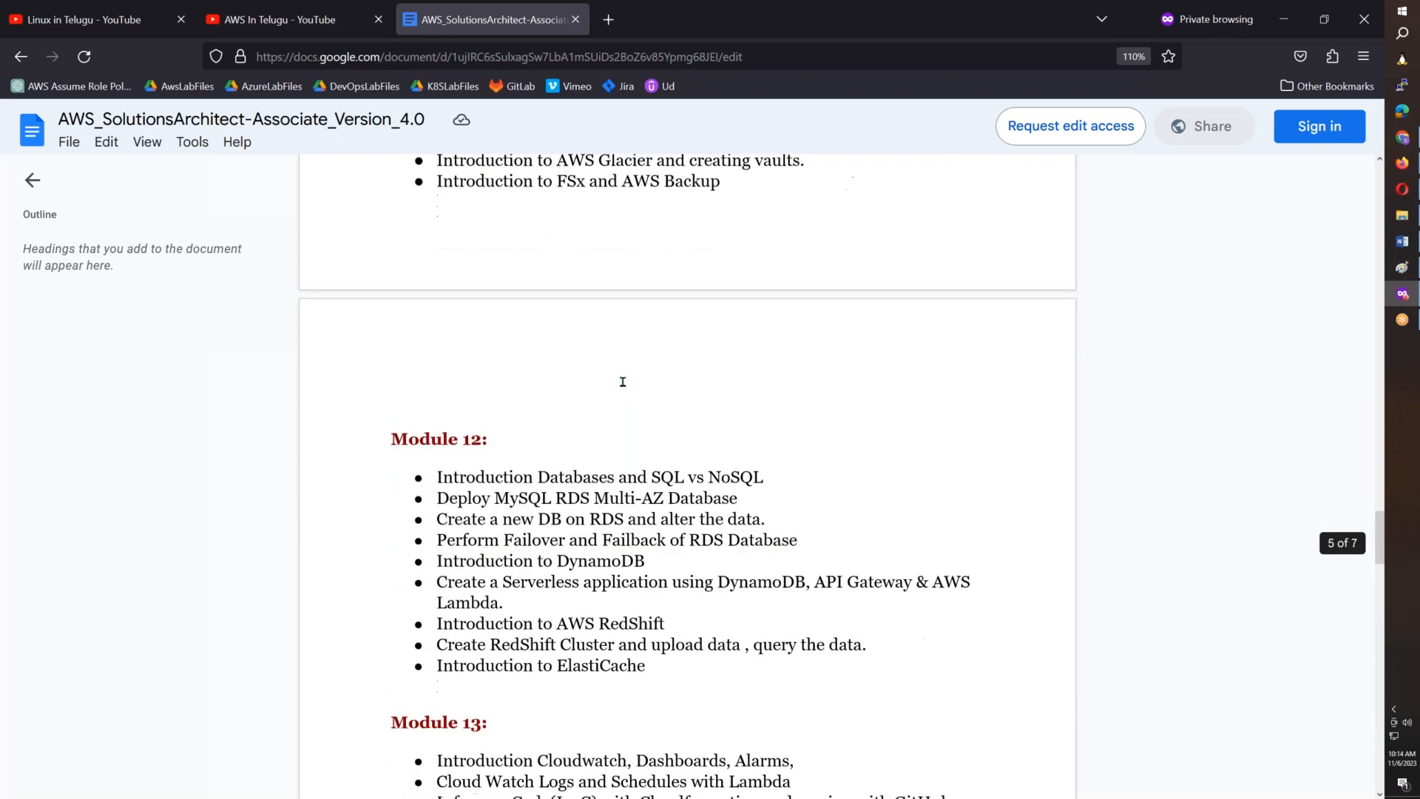
{"action": "scroll", "scroll_direction": "down", "scroll_amount": 3}
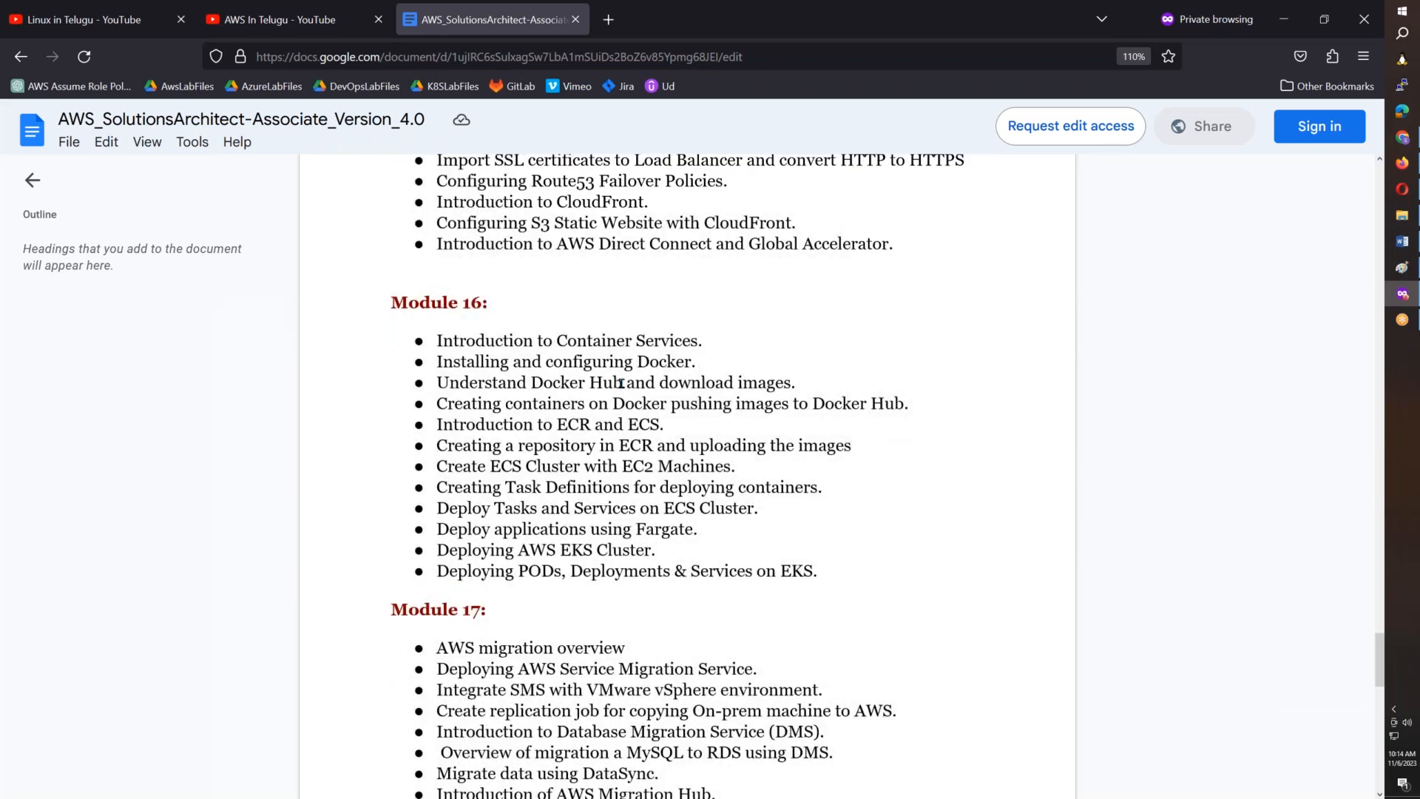
{"action": "scroll", "scroll_direction": "down", "scroll_amount": 3}
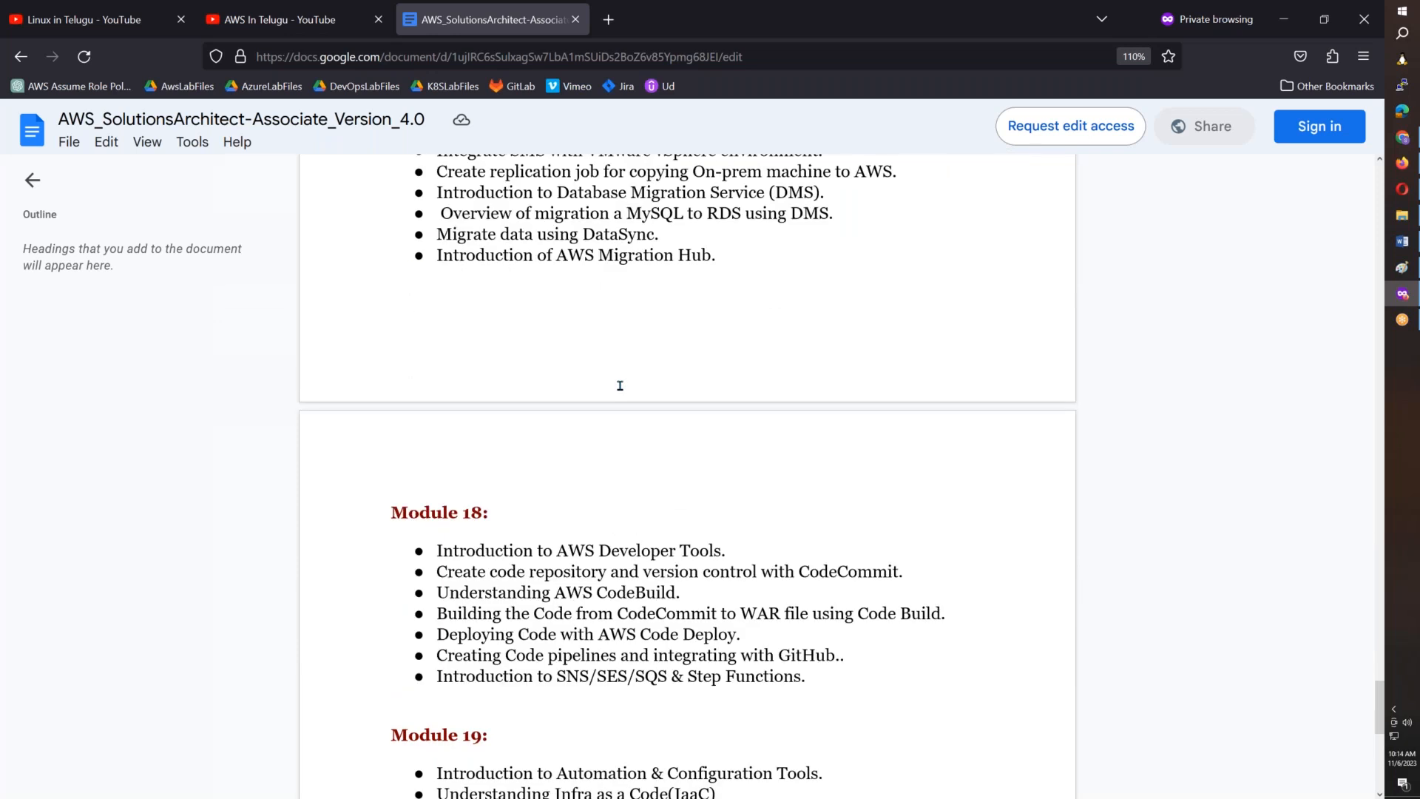
{"action": "scroll", "scroll_direction": "down", "scroll_amount": 3}
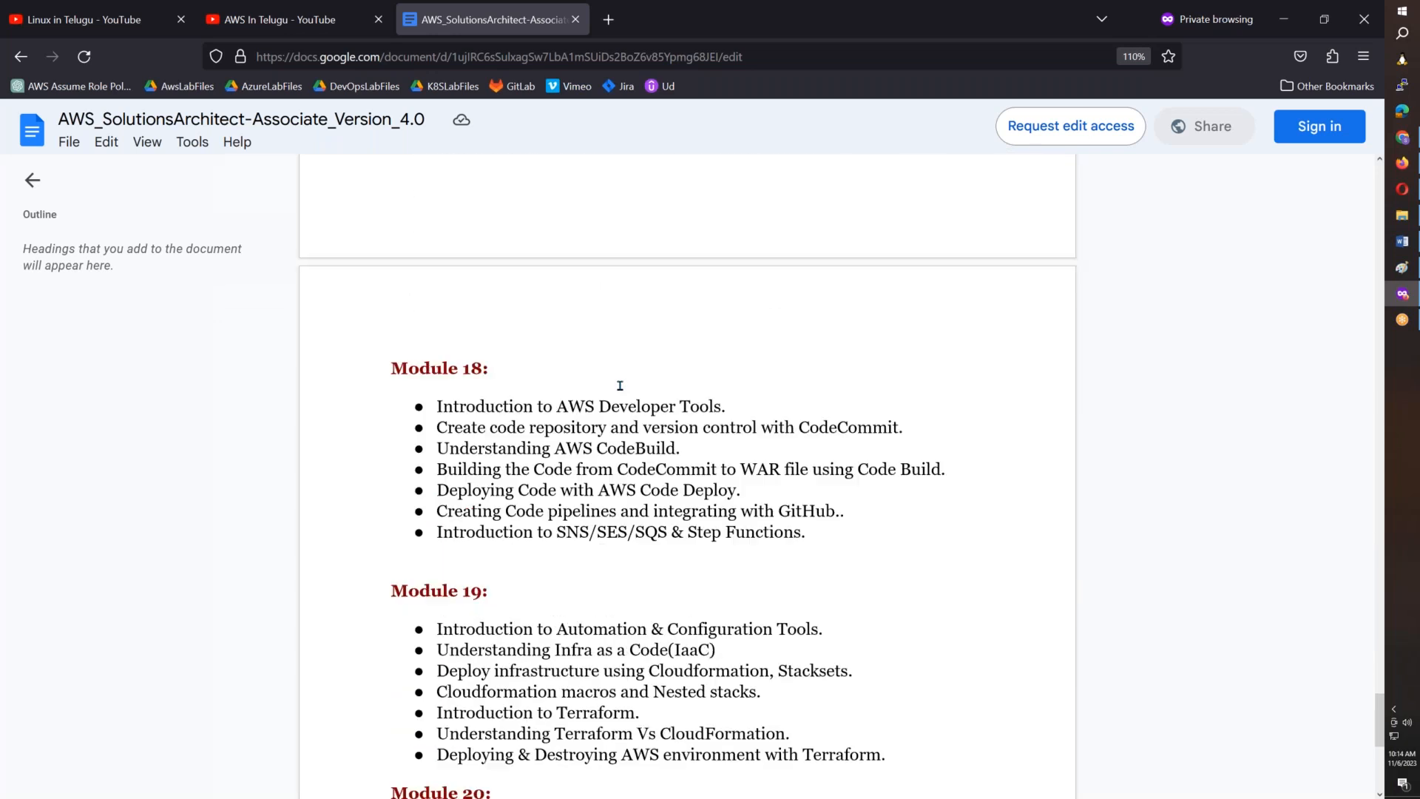
{"action": "scroll", "scroll_direction": "down", "scroll_amount": 3}
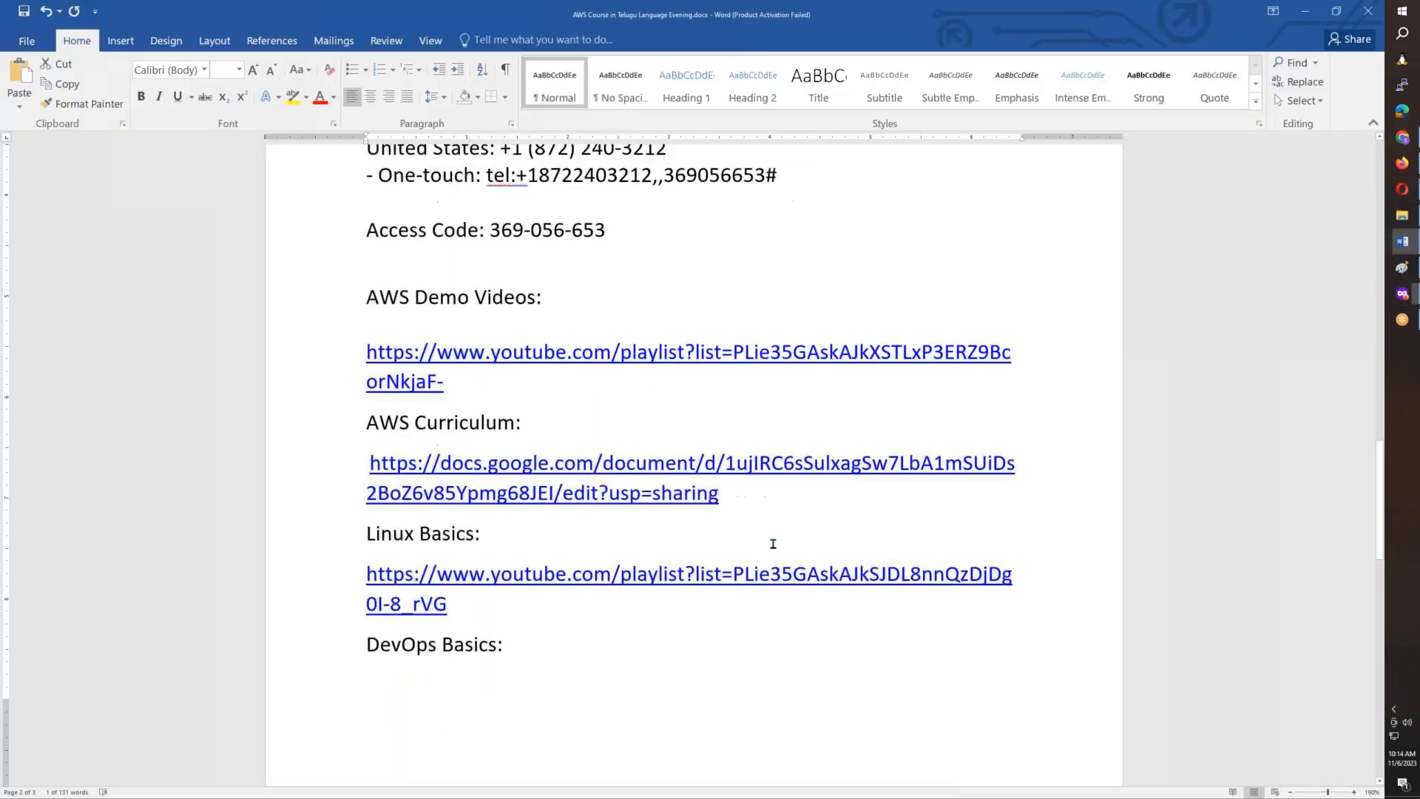
Scroll past the flyer's reference links and back up to the NOV 15th evening batch banner.
{"action": "scroll", "scroll_direction": "down", "scroll_amount": 3}
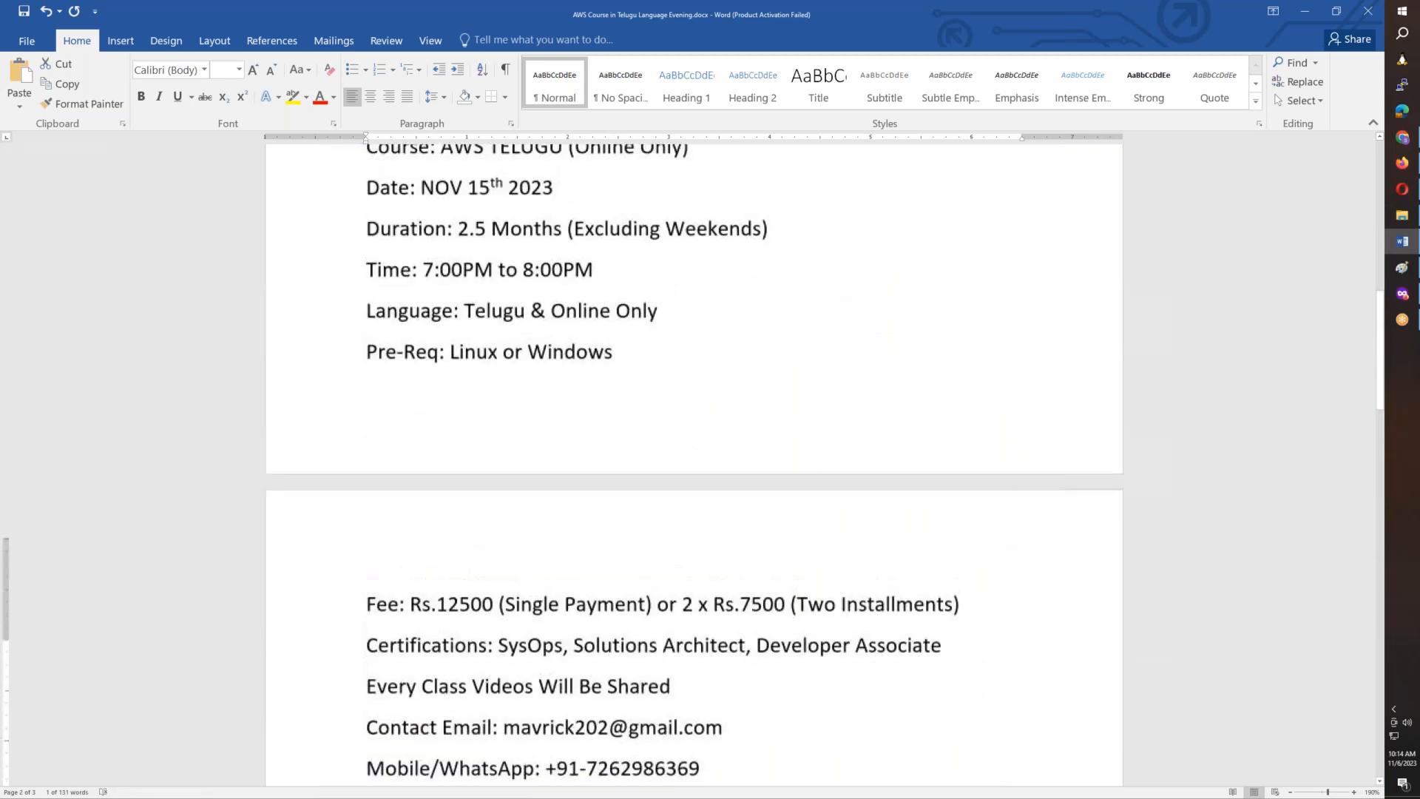
{"action": "scroll", "scroll_direction": "up", "scroll_amount": 3}
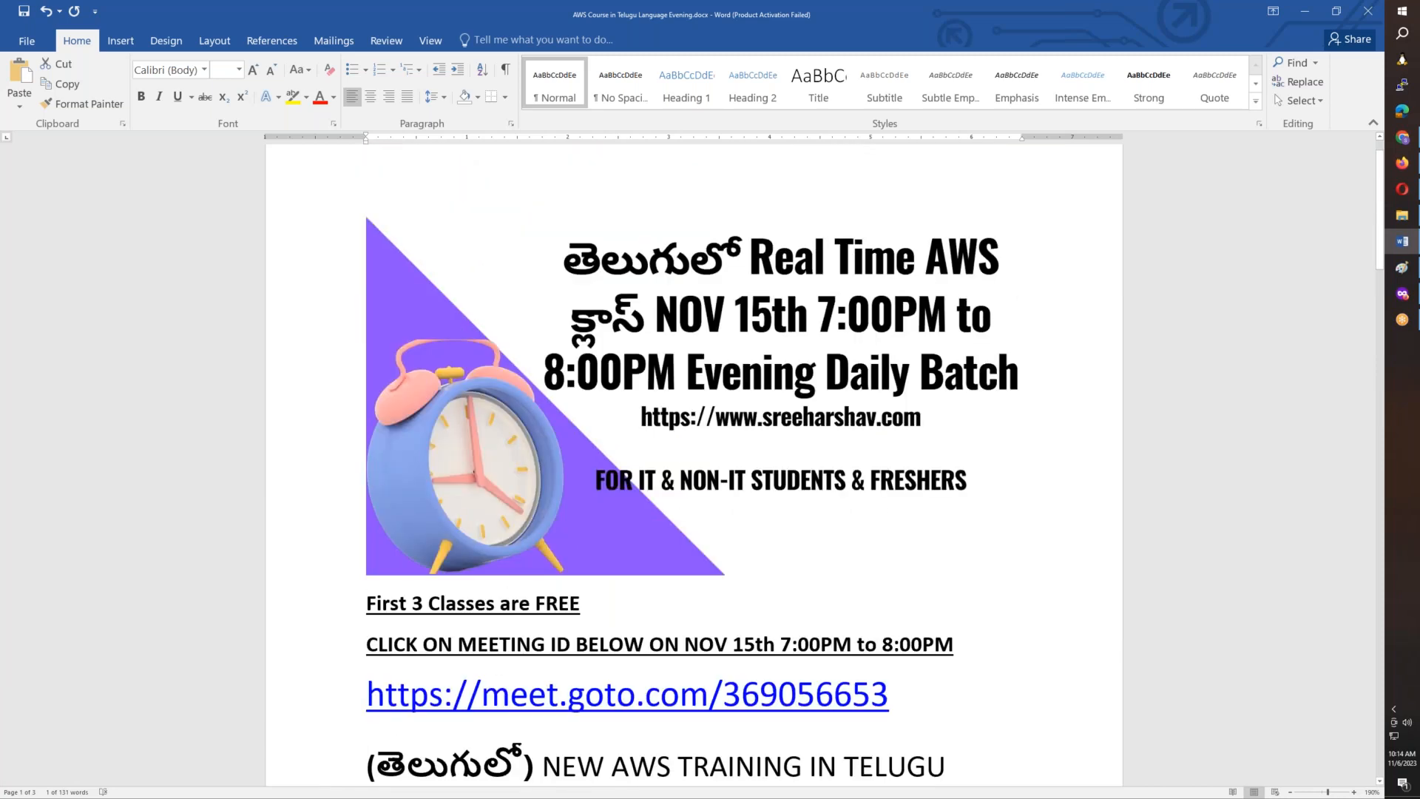
{"action": "mouse_move", "coordinate": [720, 435]}
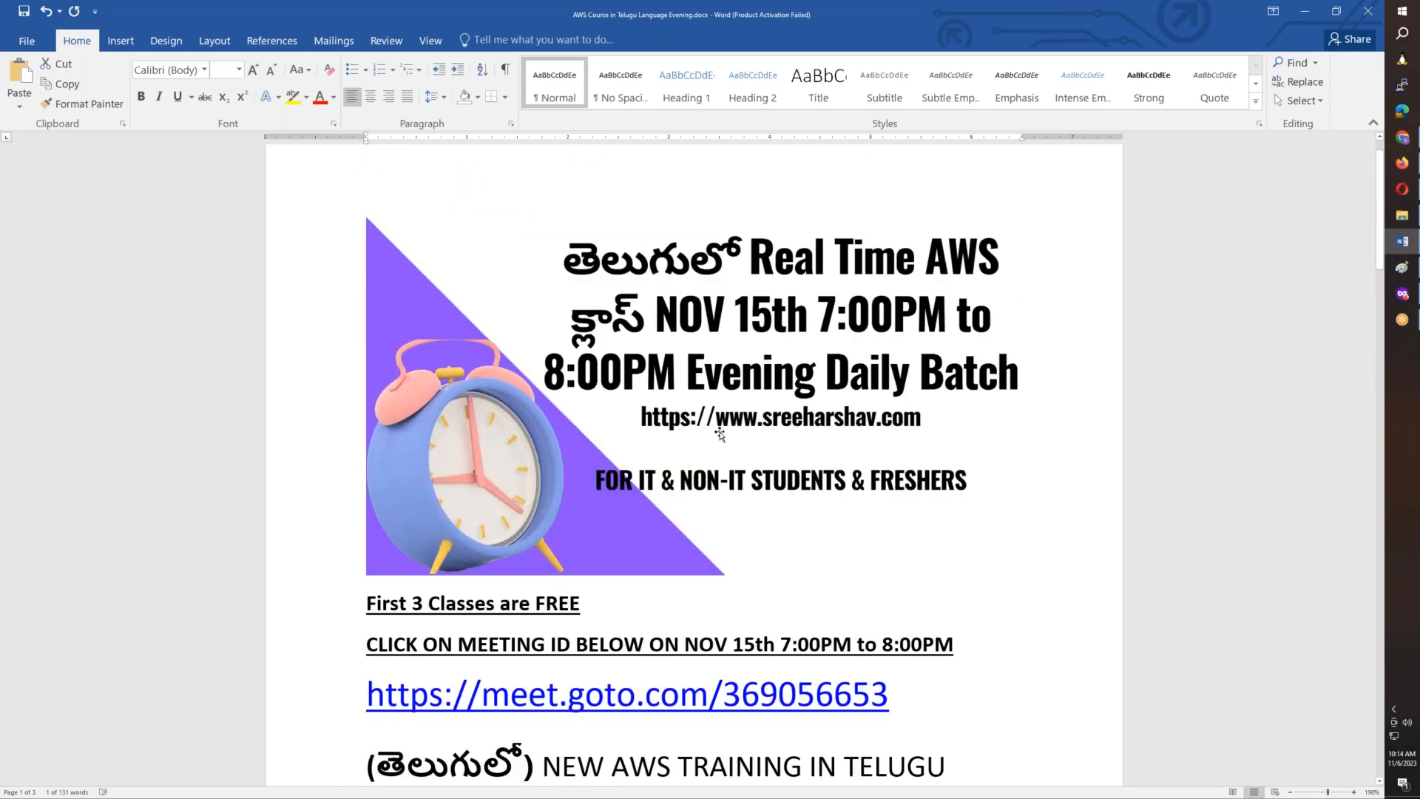